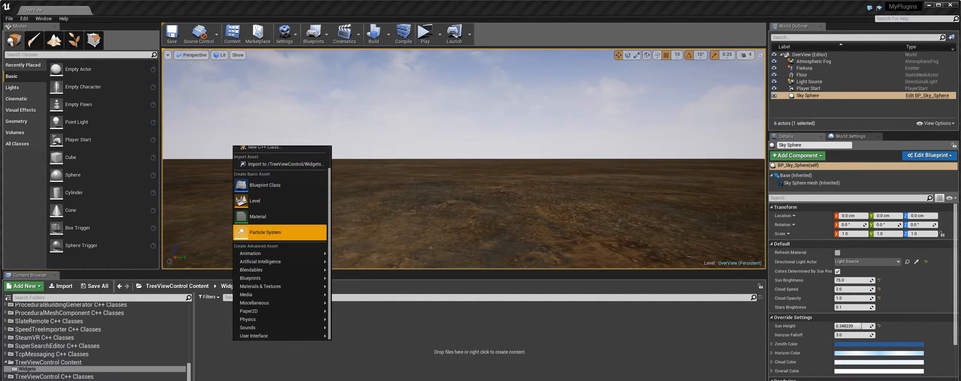
mouse_move(254, 336)
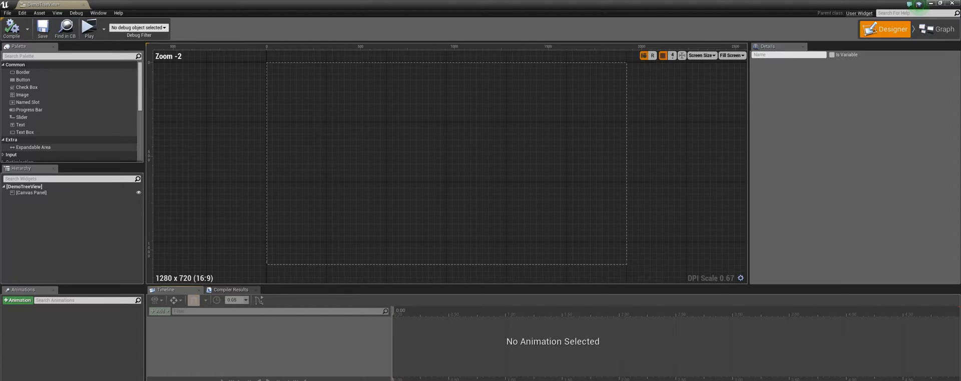
Step: Drop a Tree View near the canvas top left, stretch it tall, and add ten empty Tree Nodes
scroll("down", 3)
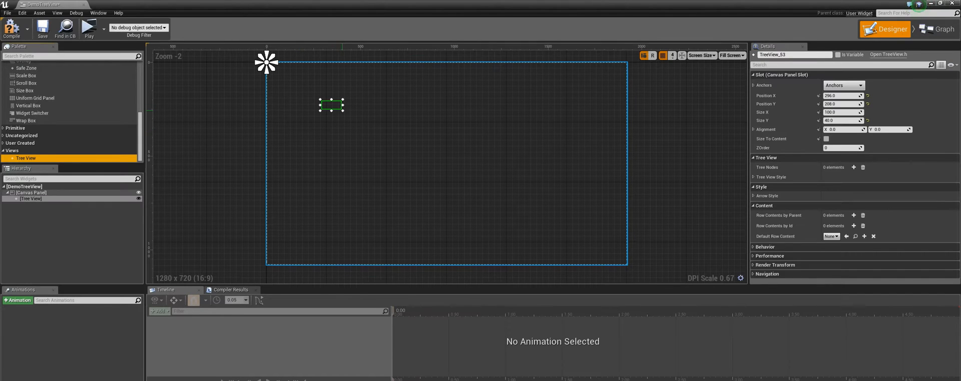
left_click_drag(343, 112, 395, 235)
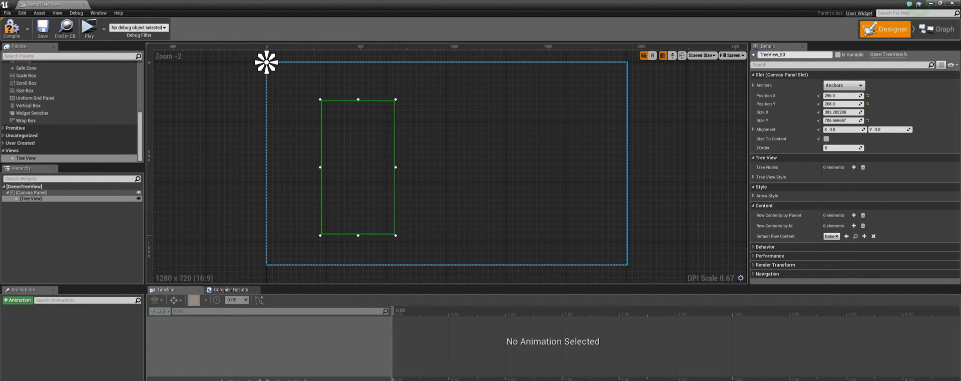
left_click_drag(394, 236, 357, 224)
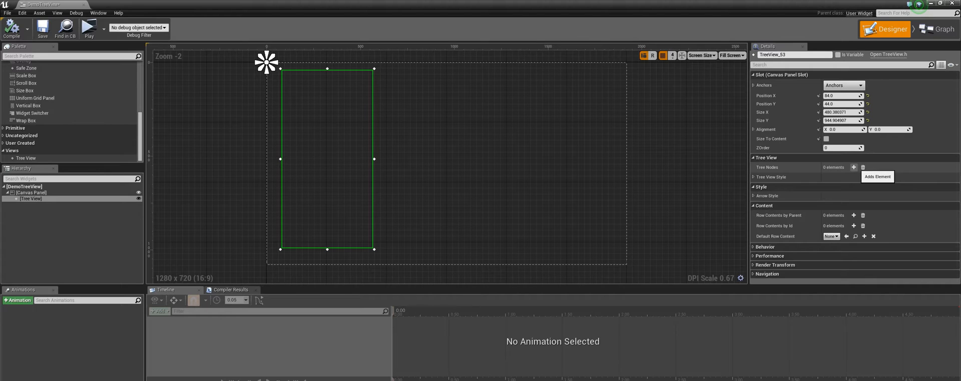
left_click(853, 168)
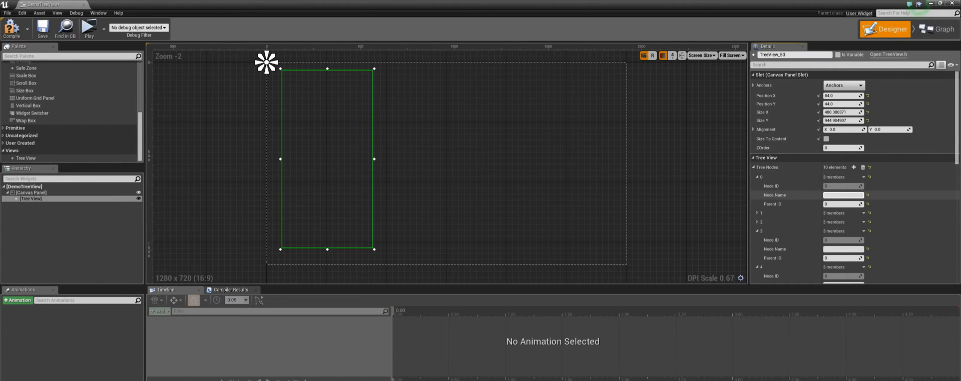
Step: Fill the Node Name fields with Node 1 through Node 10
type("Node 1")
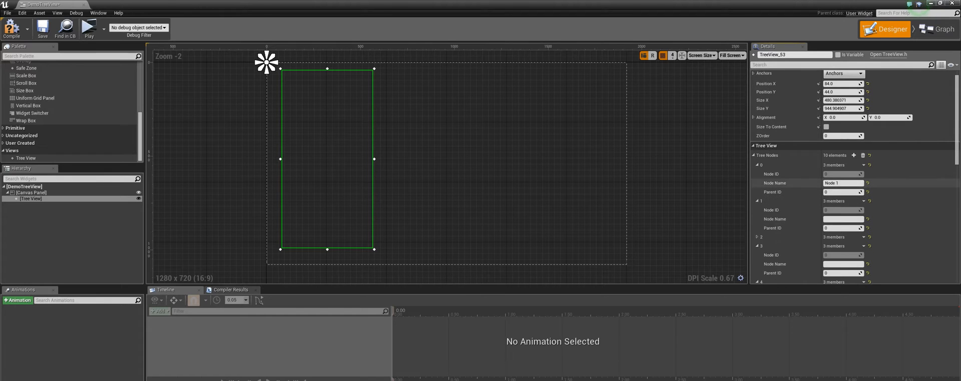
double_click(843, 183)
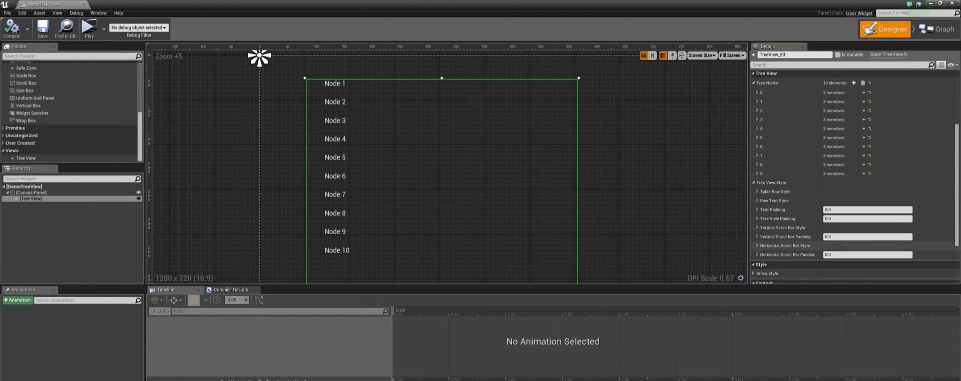
Step: Set the Row Text Style font to DroidSansMono size 16 and pick a blue text colour
left_click(760, 164)
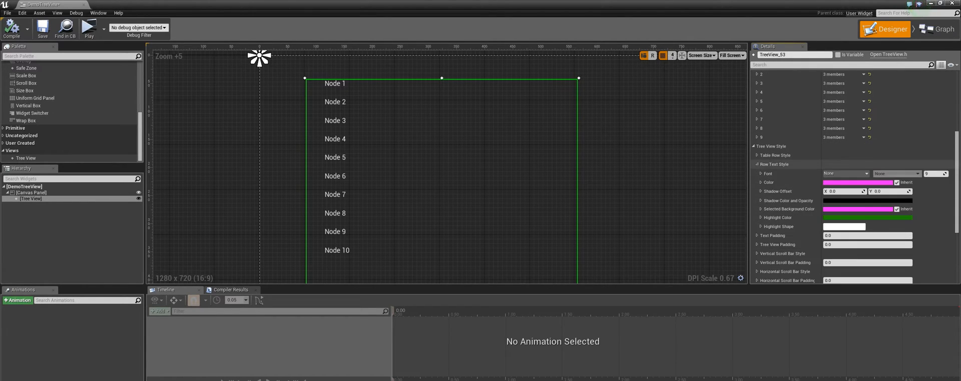
left_click(761, 173)
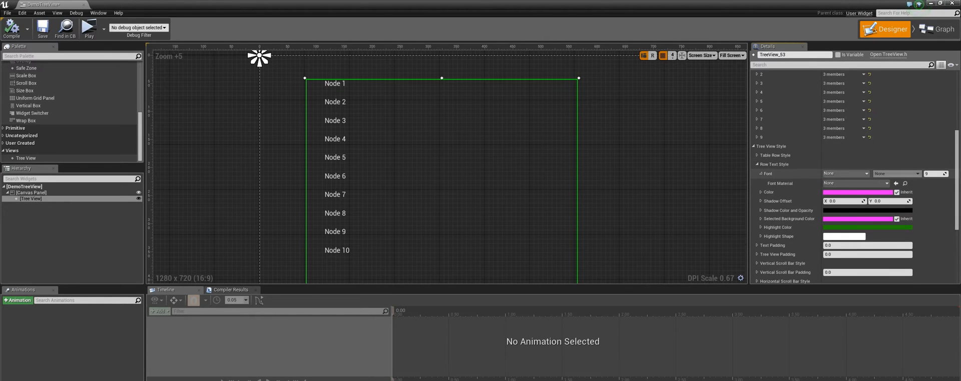
left_click(845, 173)
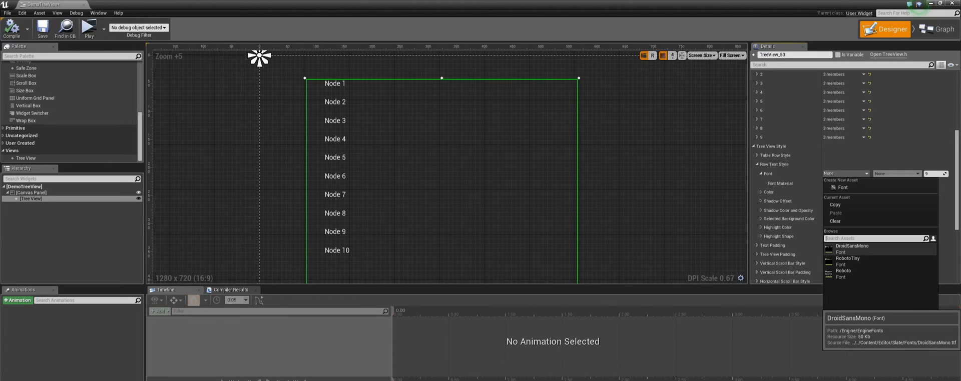
left_click(851, 246)
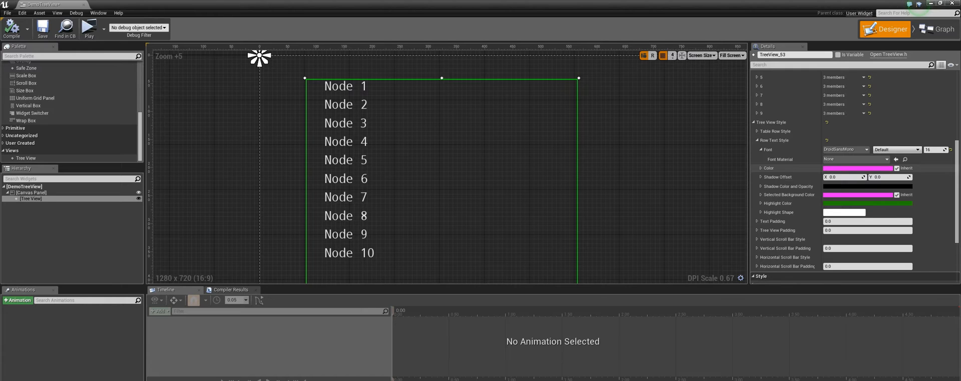
left_click(866, 168)
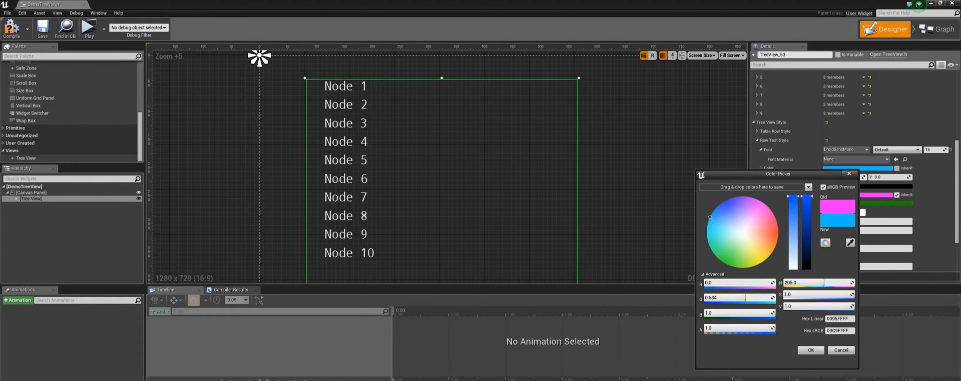
left_click(810, 350)
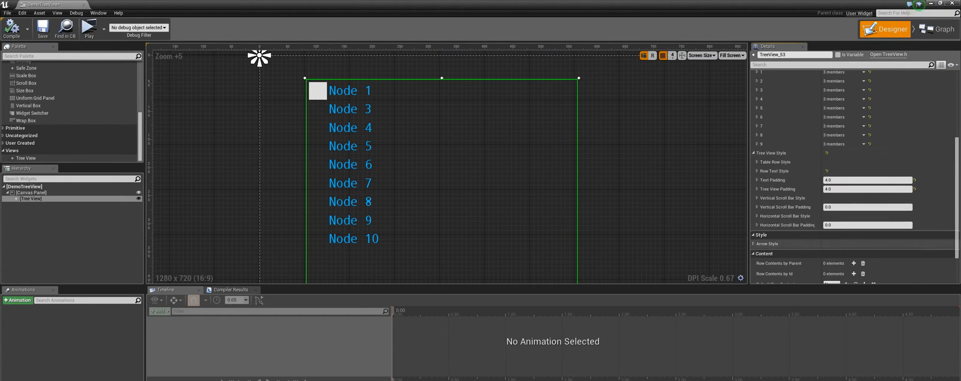
Step: Pad the rows by 4.0, parent Node 2 to Node 1, and browse to Content > Textures
scroll("down", 3)
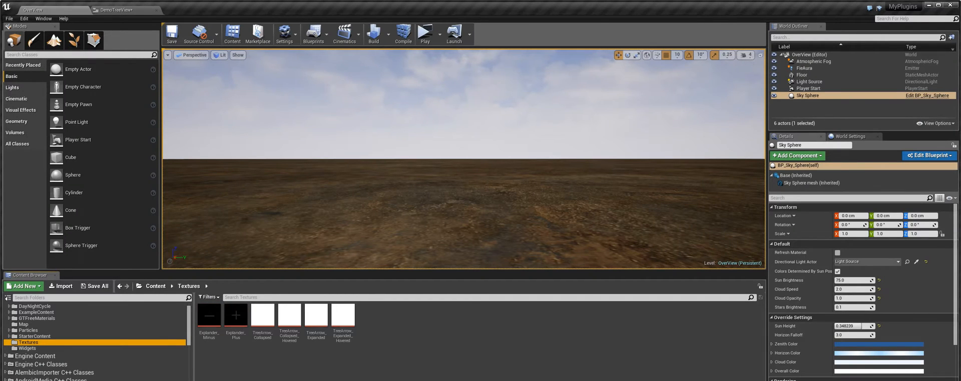
Step: Use TreeView_Collapsed as the collapsed arrow image and give Node 3 and Node 4 parent IDs
left_click(263, 314)
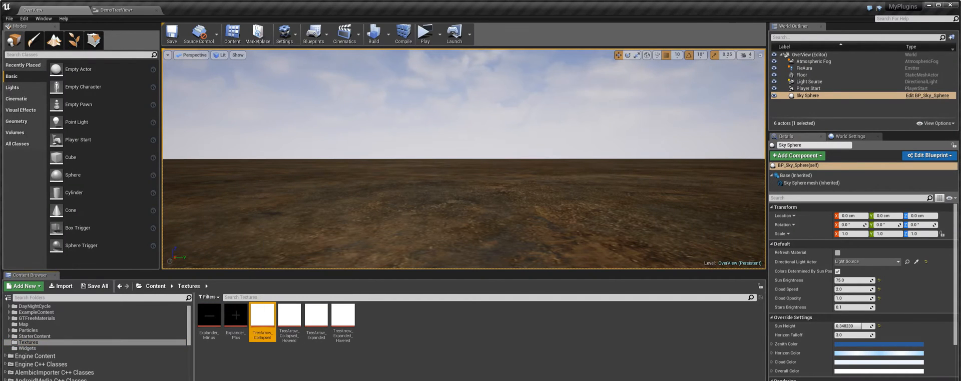
left_click(118, 10)
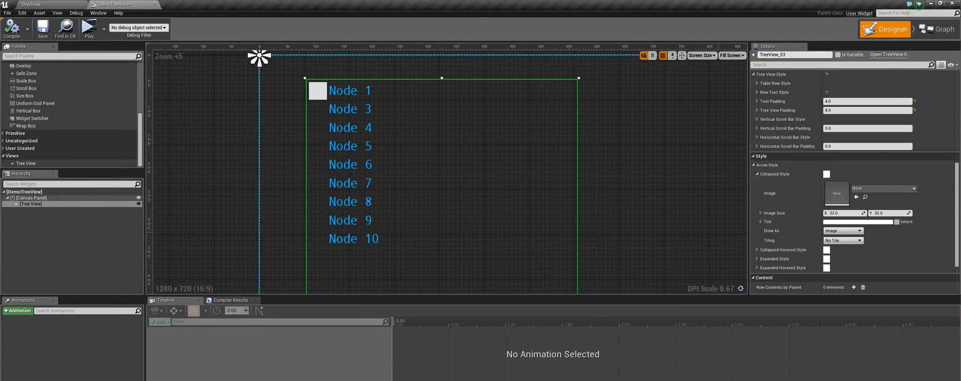
mouse_move(856, 197)
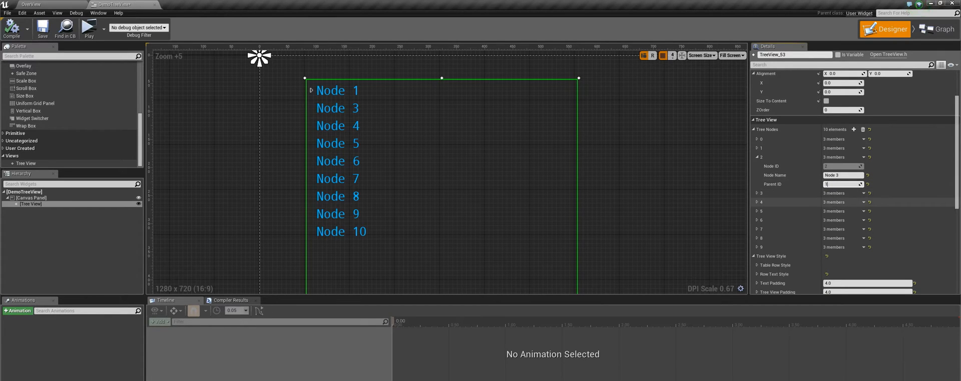
left_click(758, 193)
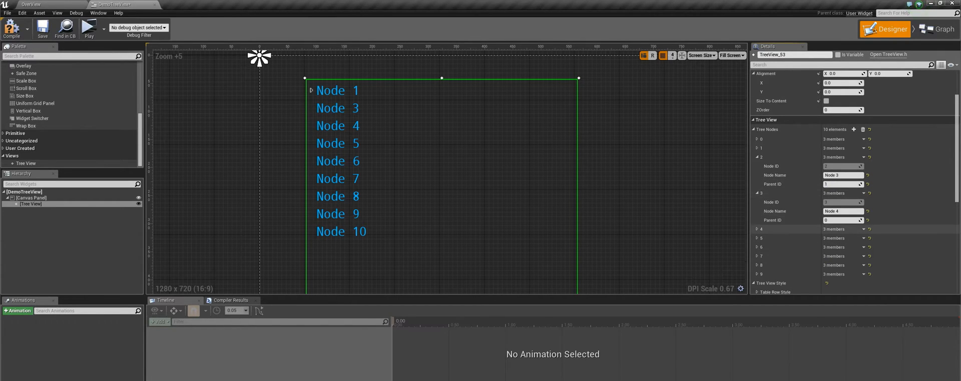
left_click(312, 90)
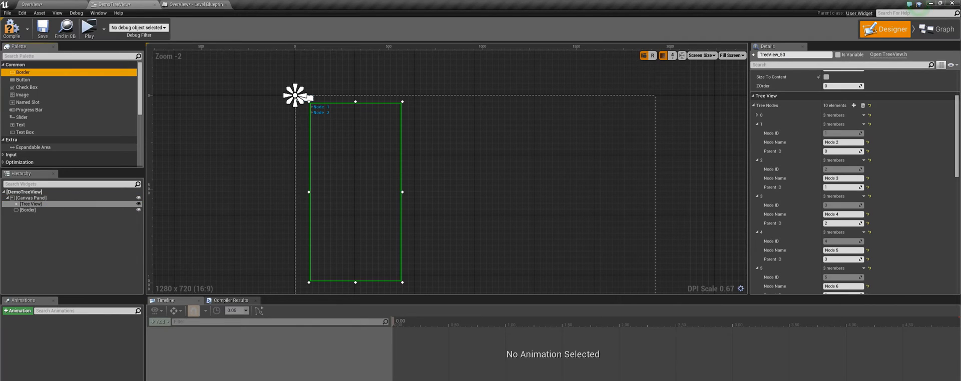
Step: Wire BeginPlay to input mode, mouse cursor, Create Widget and Add to Viewport, then play and expand a node
left_click(28, 209)
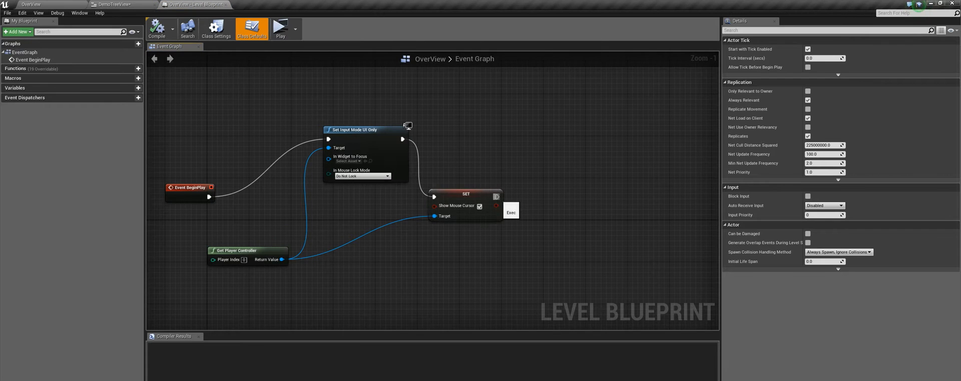
left_click_drag(497, 197, 563, 152)
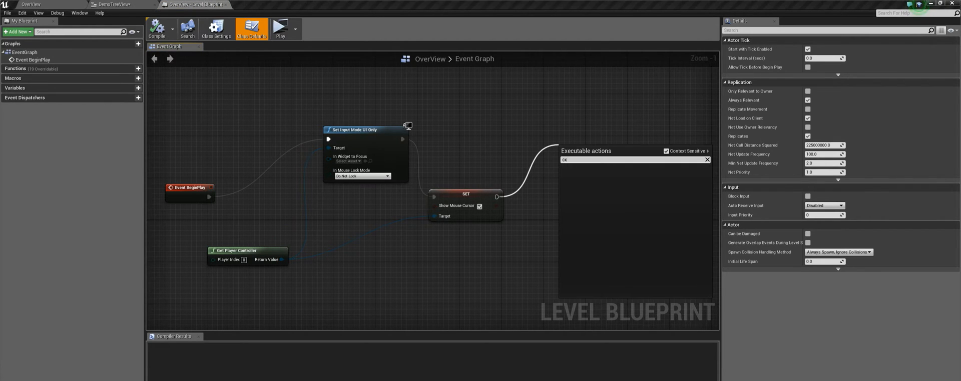
type("create w")
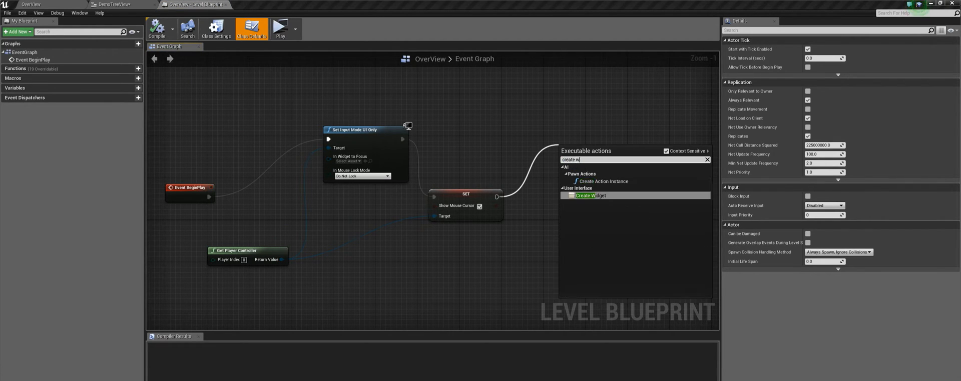
left_click(584, 195)
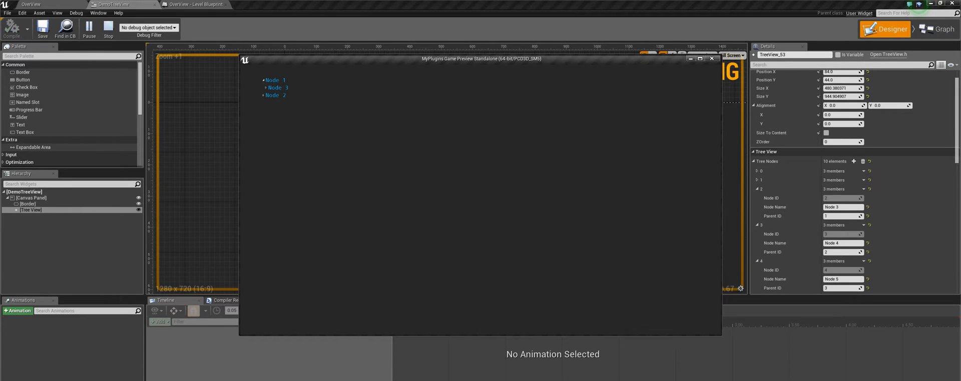
left_click(263, 95)
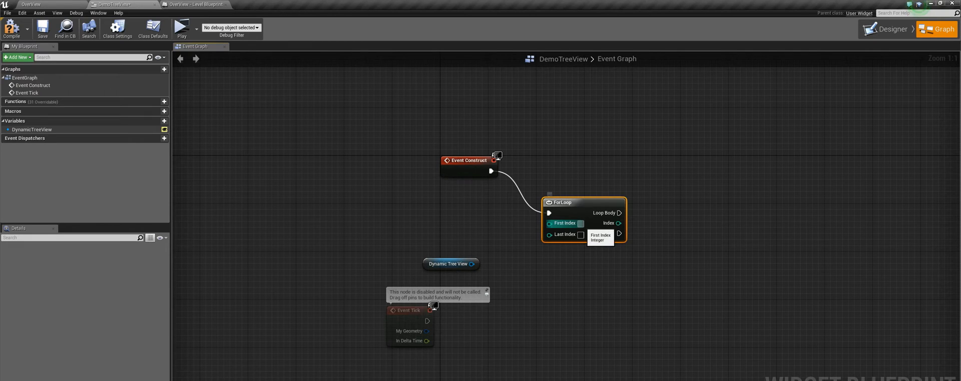
Step: Loop 0 to 10 on construct and feed Dynamic Tree View's Tree Nodes array into an Add node
left_click(450, 263)
type("10")
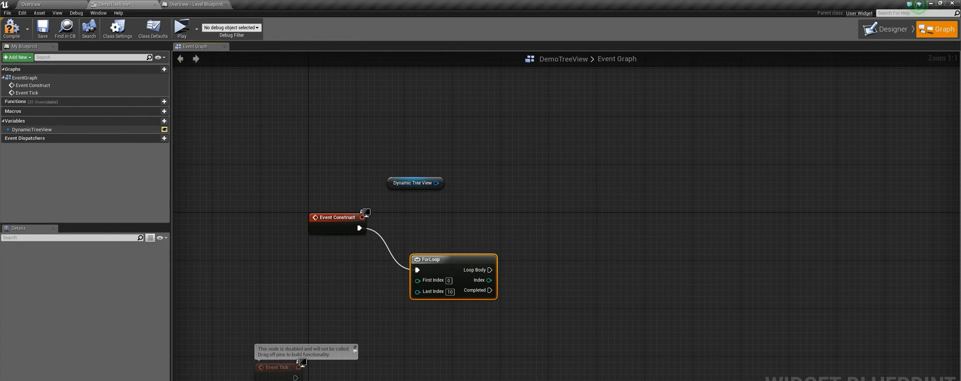
left_click_drag(438, 184, 570, 202)
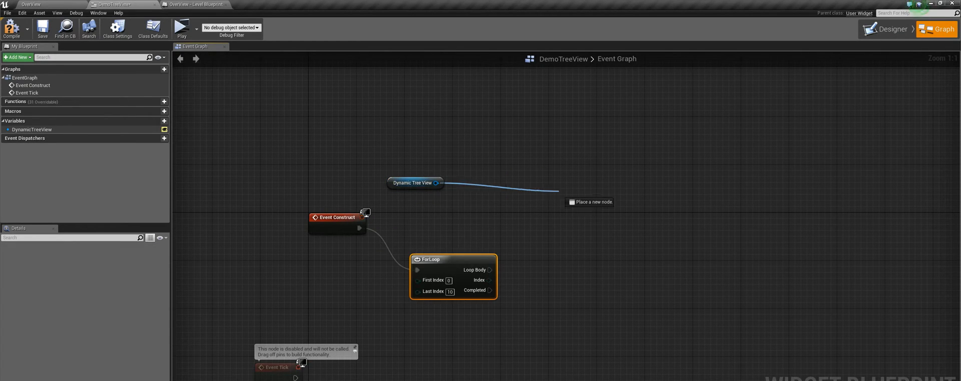
left_click(589, 202)
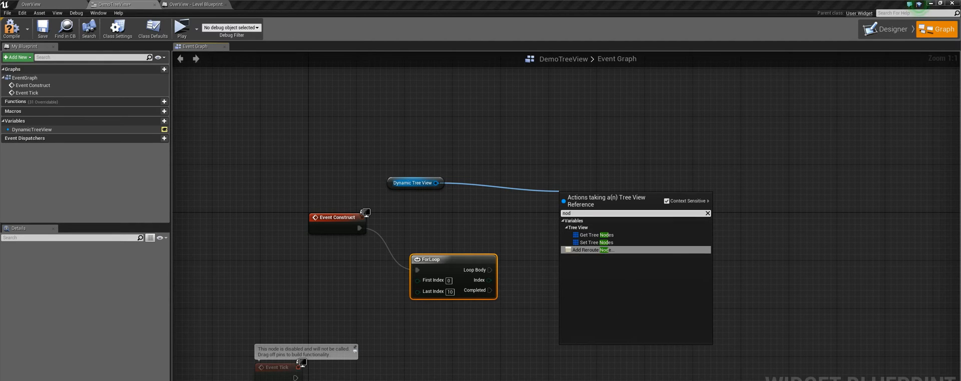
left_click(595, 235)
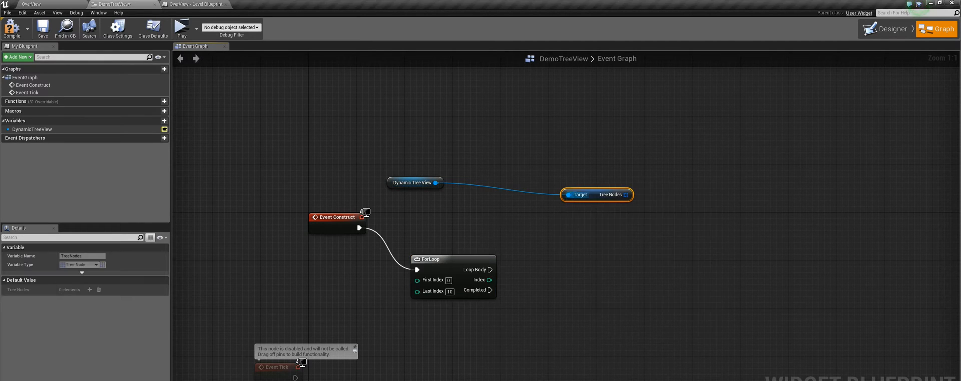
mouse_move(570, 183)
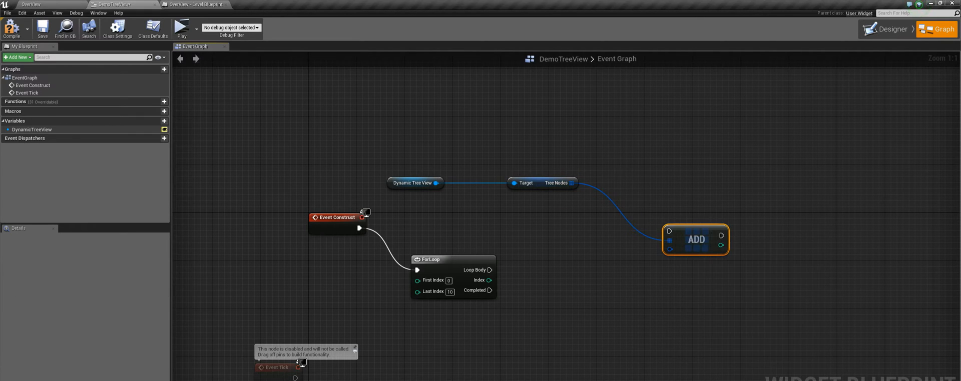
left_click_drag(696, 240, 678, 270)
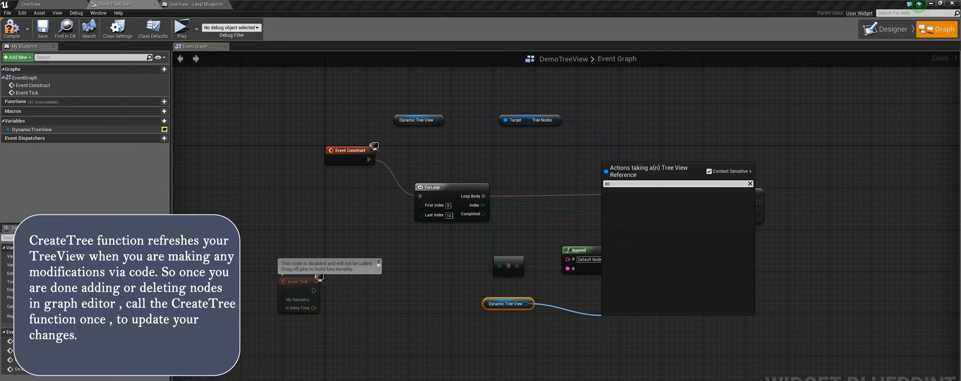
Step: Call Create Tree on the tree view after the loop's Completed pin
type("create")
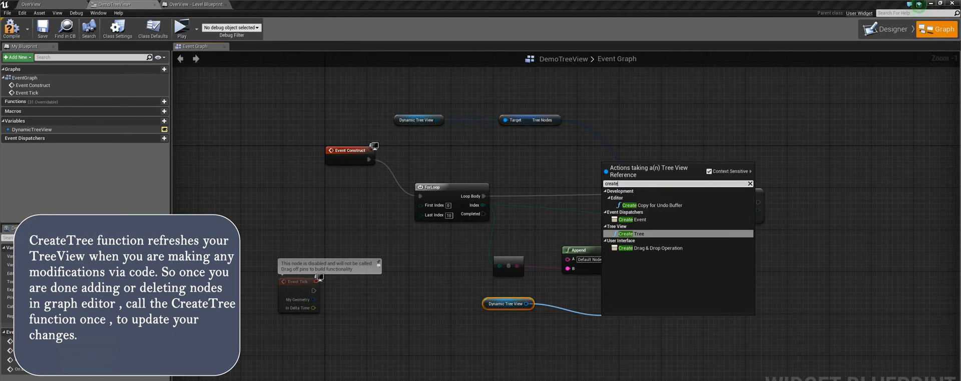
left_click(630, 233)
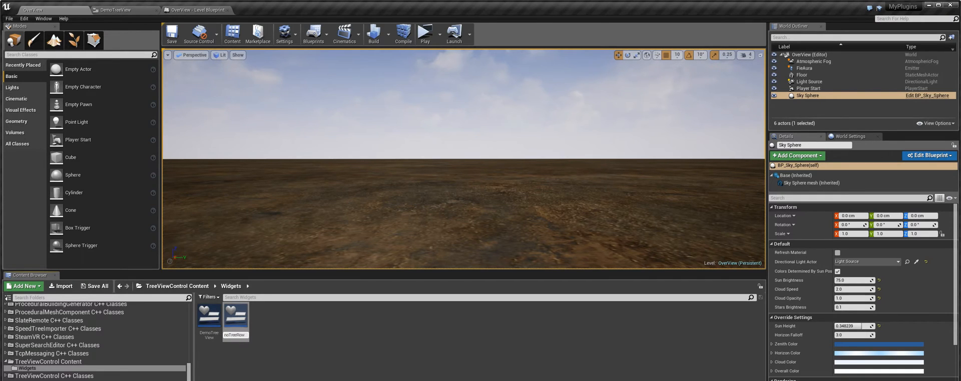
Step: Open DemoTreeRowType1 and lay out a Horizontal Box with an Image and Text, each padded 10.0
double_click(235, 335)
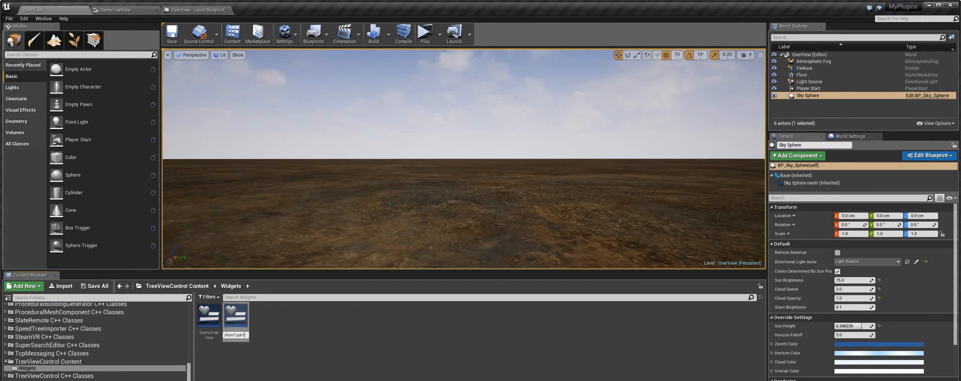
double_click(235, 314)
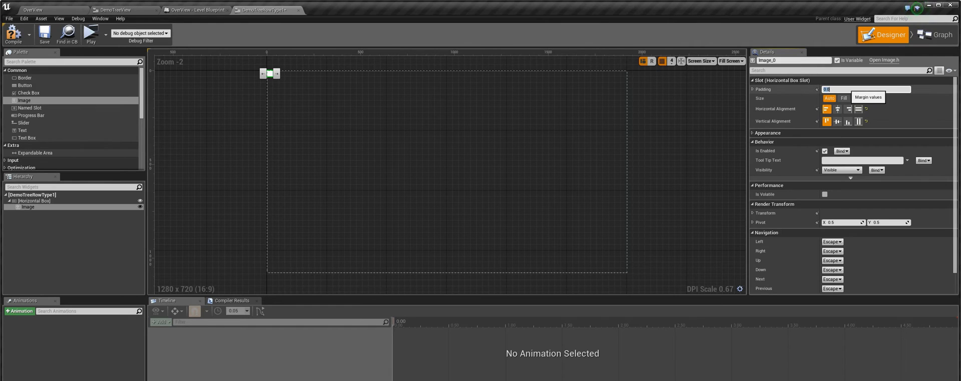
type("10.0")
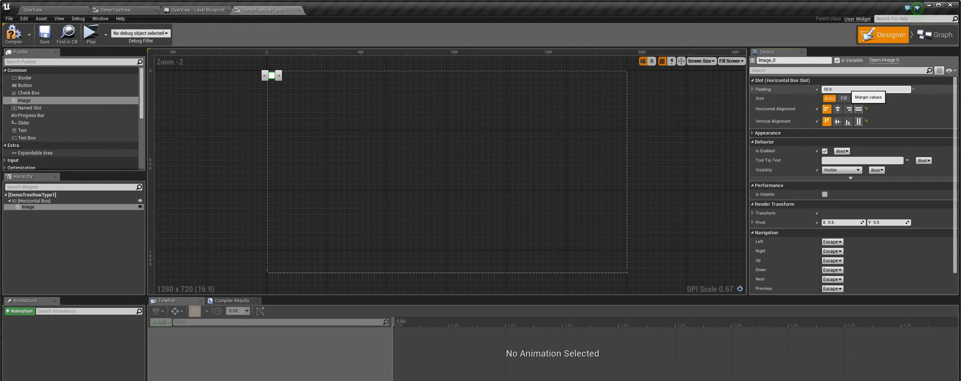
mouse_move(22, 130)
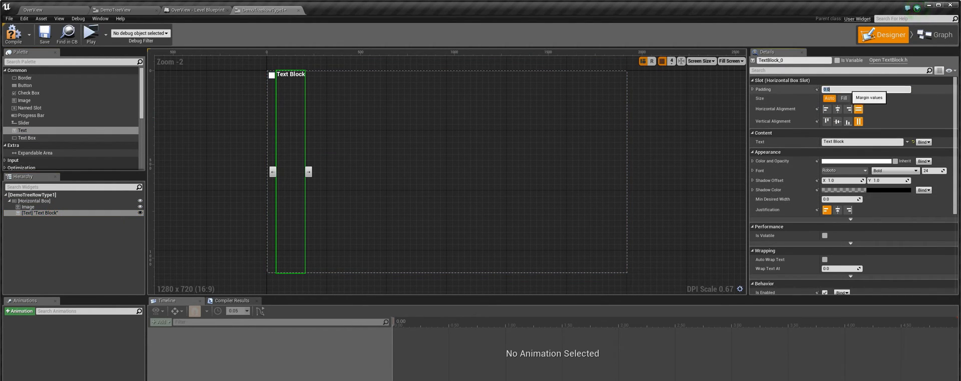
type("10.0")
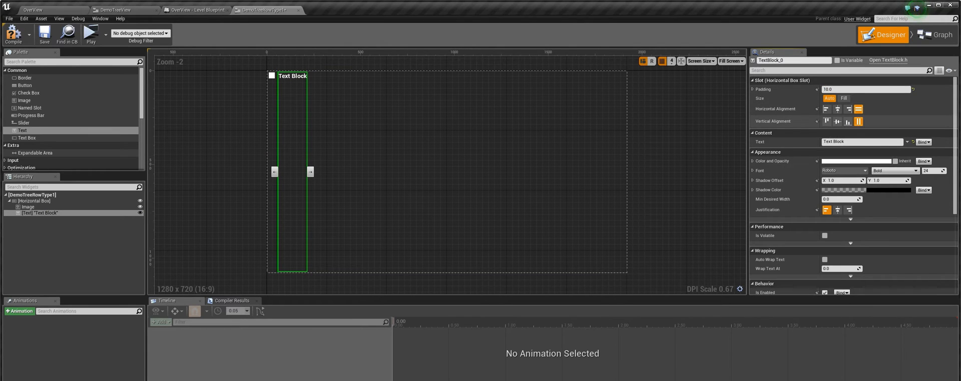
Step: Add an editable, spawn-exposed variable Text of type Text
left_click(935, 34)
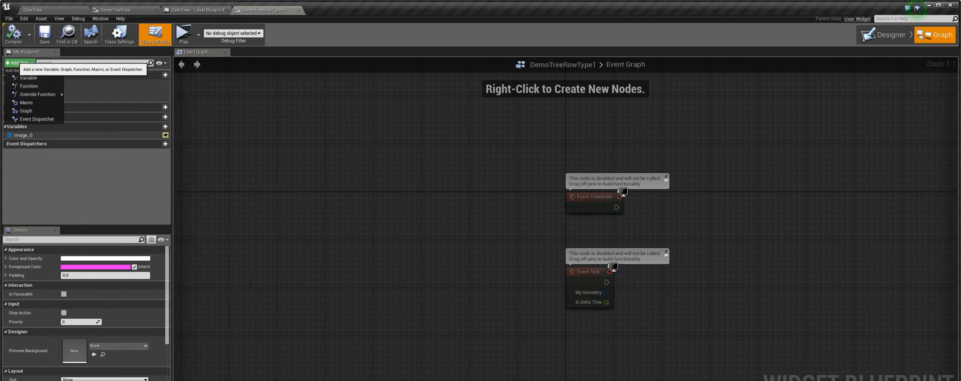
left_click(28, 78)
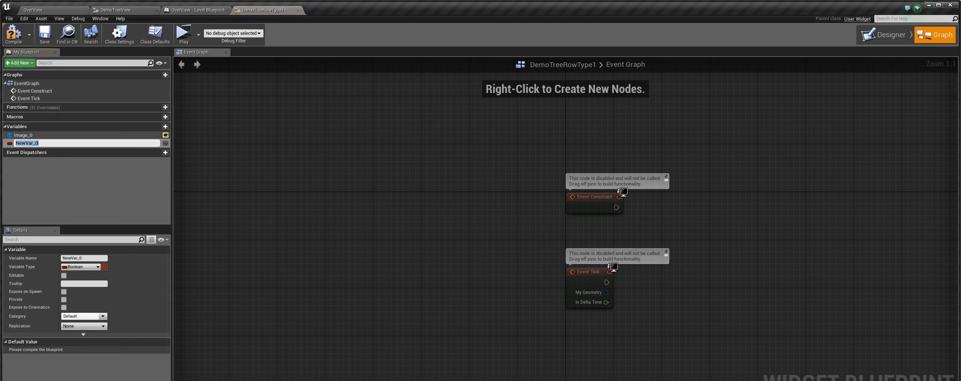
type("Text")
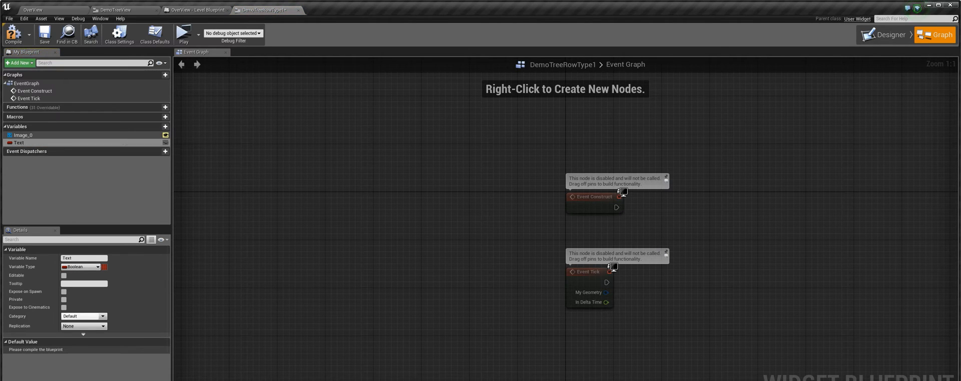
left_click(80, 266)
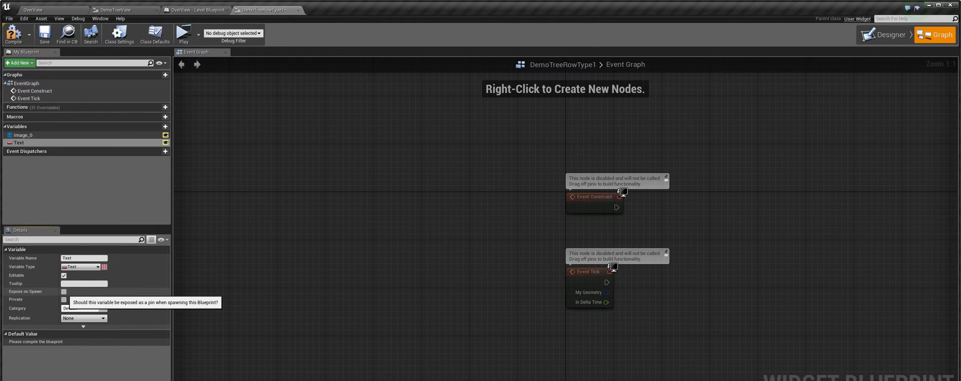
left_click(63, 292)
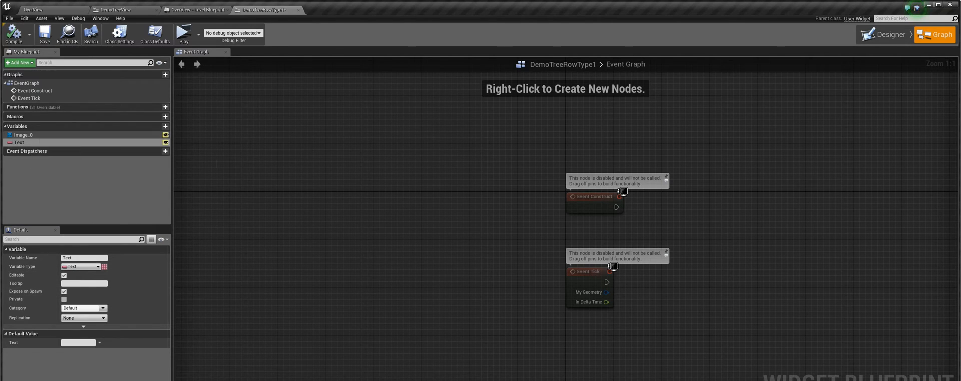
Step: Add a second variable ImageBrush of type Slate Brush
left_click(18, 62)
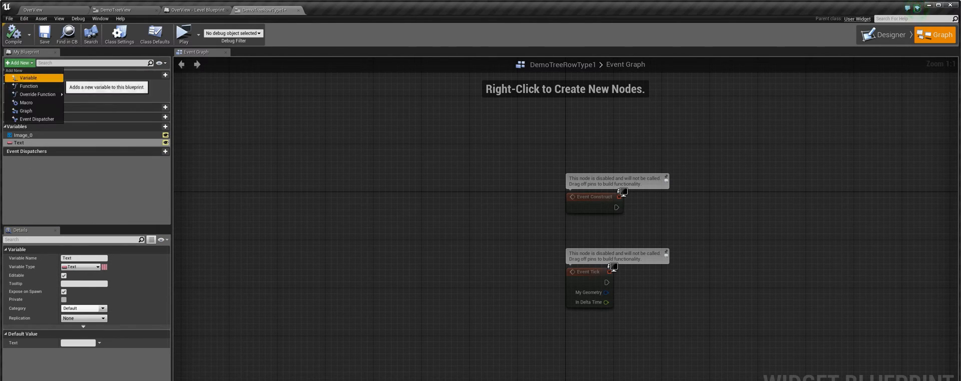
left_click(28, 78)
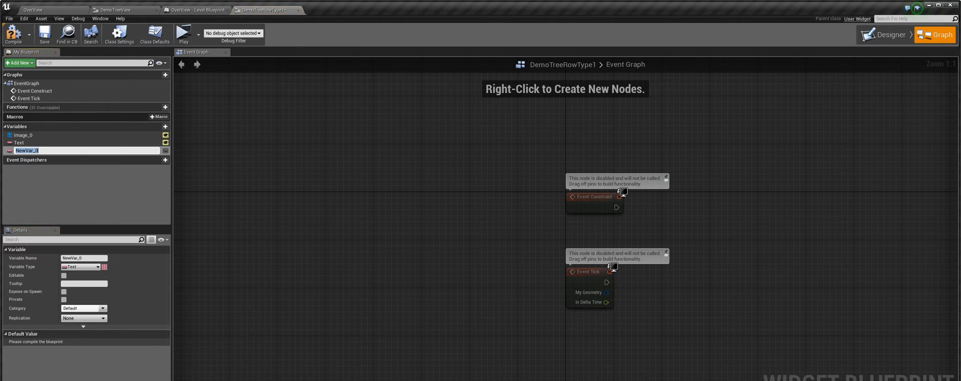
type("Im")
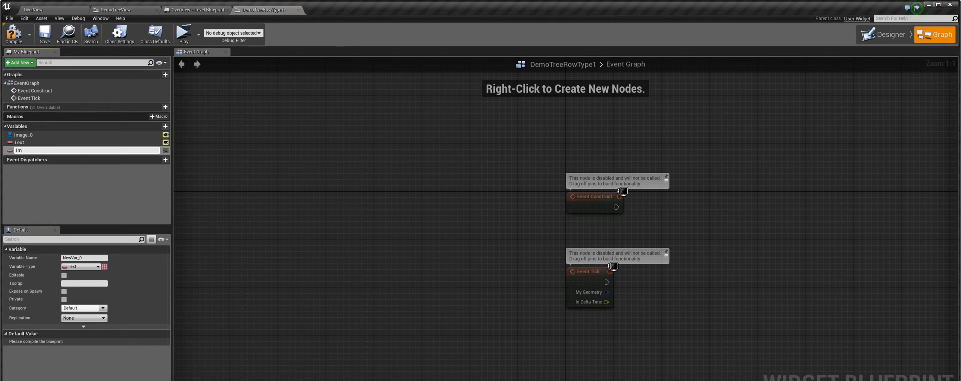
type("ImageBrush")
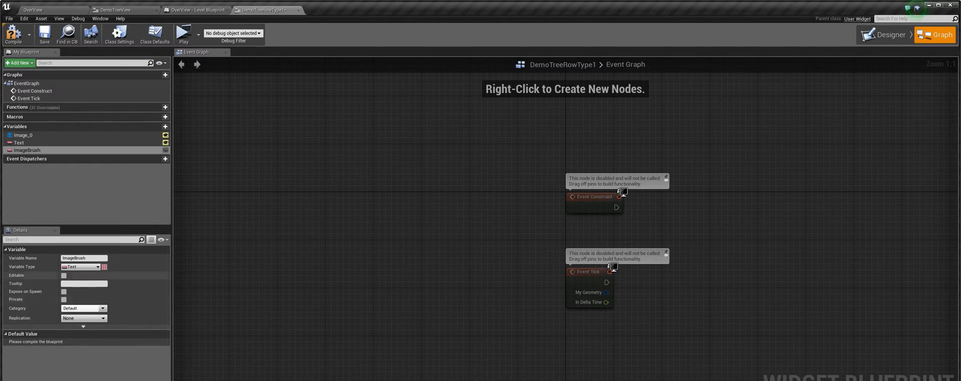
left_click(80, 266)
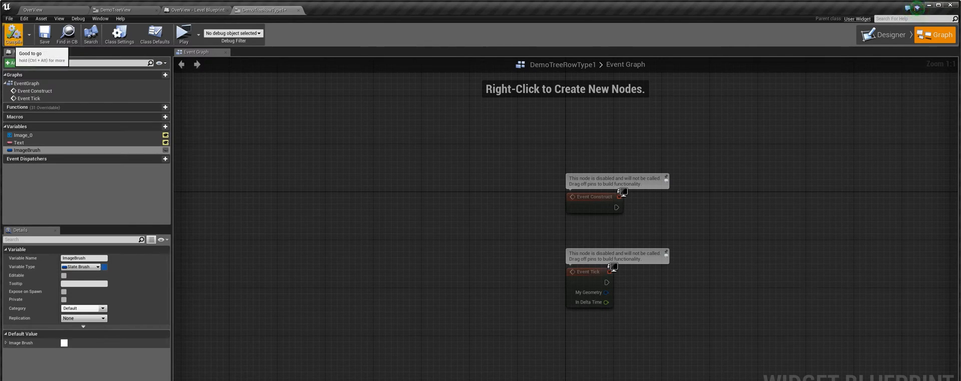
Step: Bind the row's Text Block content to the Text variable in the Designer
left_click(888, 35)
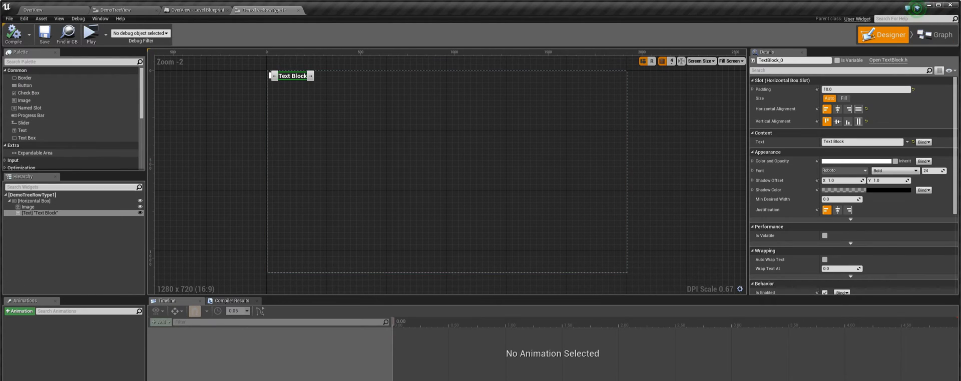
left_click(27, 207)
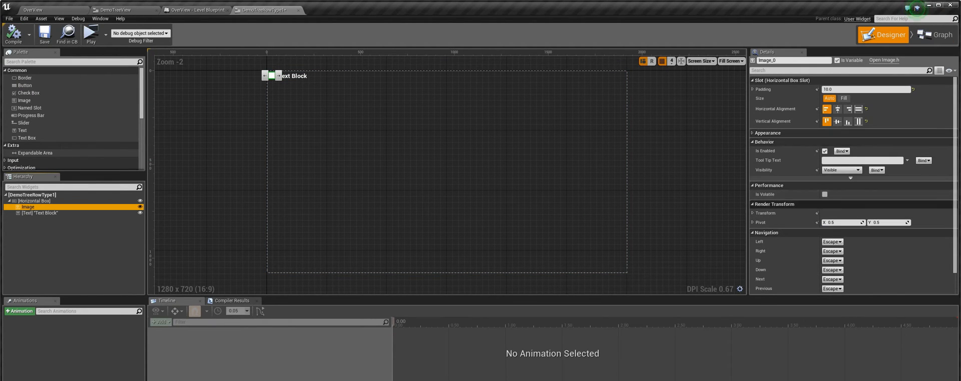
left_click(767, 134)
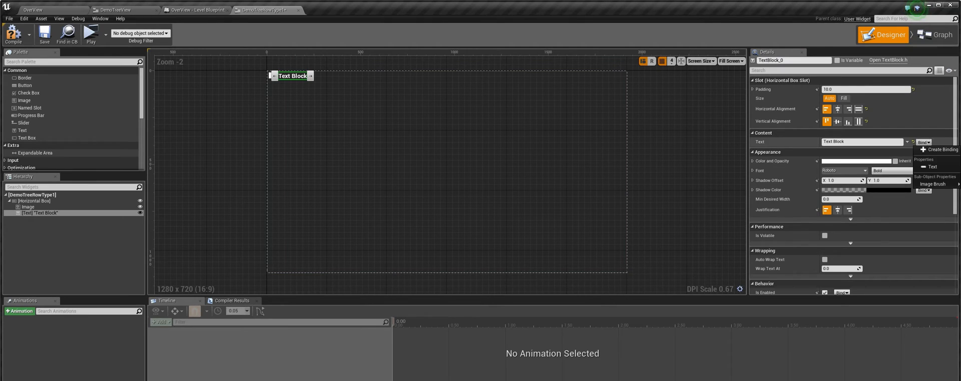
left_click(113, 10)
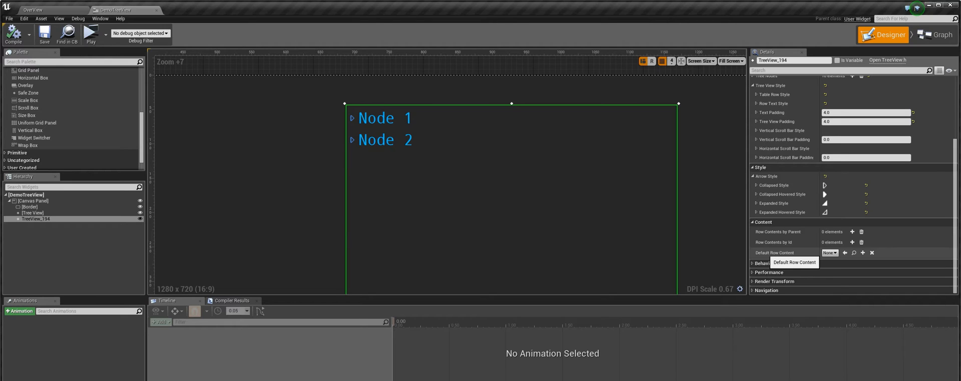
Step: Set Default Row Content to DemoTreeRowType1, compile and play to see Default Text rows with checkboxes
left_click(829, 252)
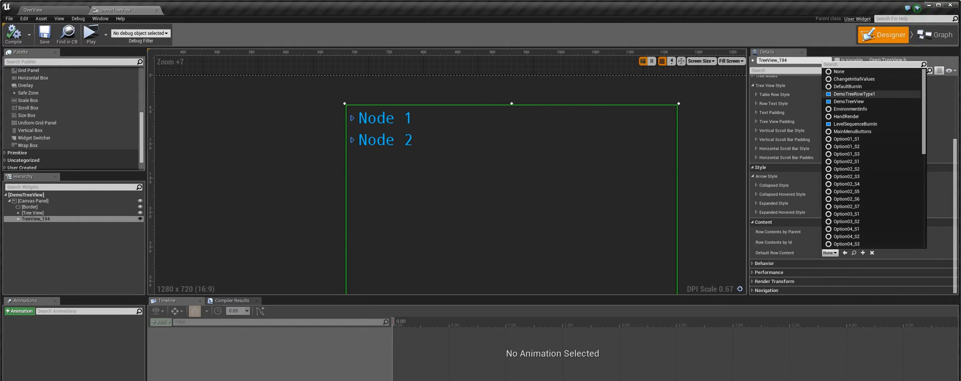
left_click(854, 95)
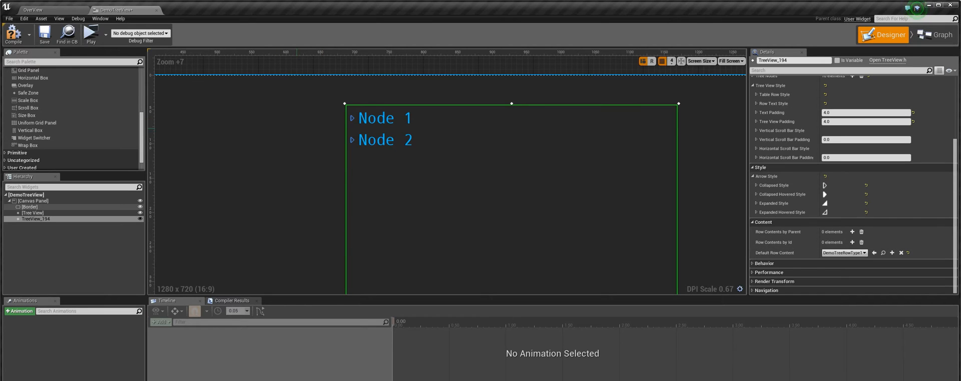
left_click(89, 34)
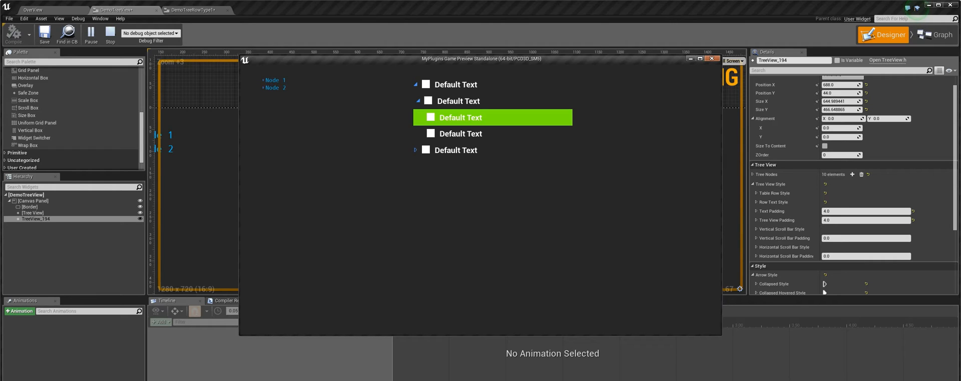
Step: Stop the preview and rename the TreeView to CustomTreeView, exposed as a variable
left_click(712, 59)
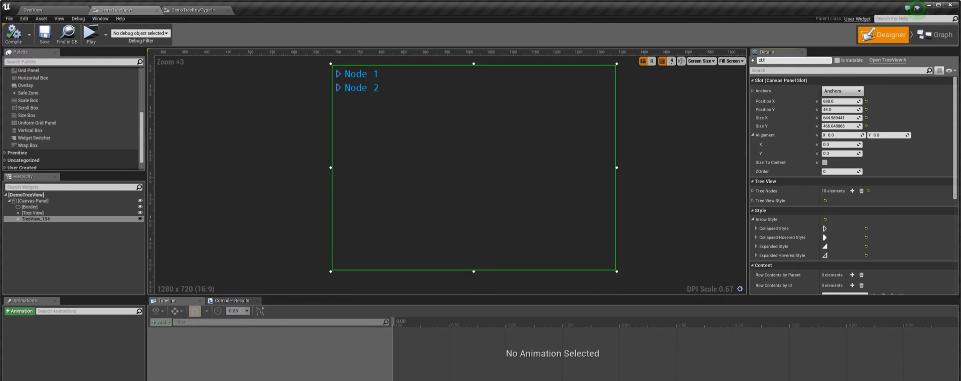
type("CustomTreeView")
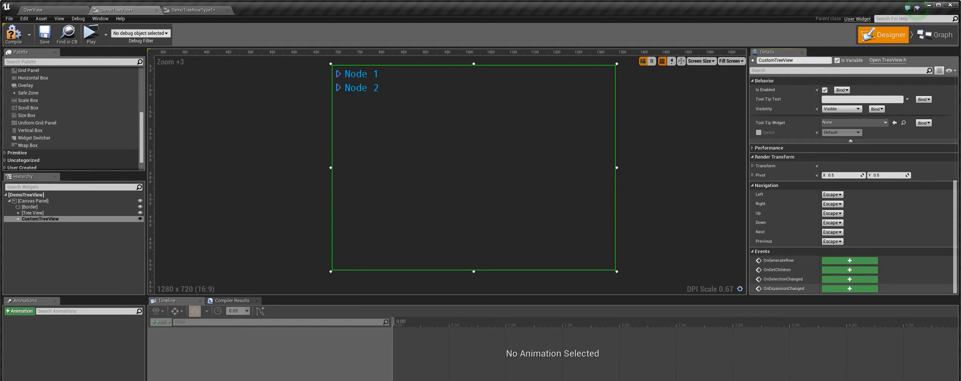
Step: Add an OnGenerateRow handler and cast the row widget to DemoTreeRowType1
left_click(938, 34)
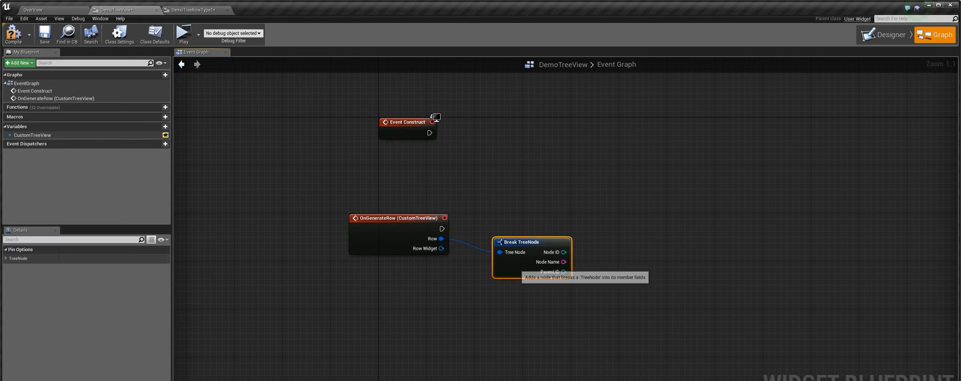
left_click_drag(530, 241, 535, 200)
type("cast")
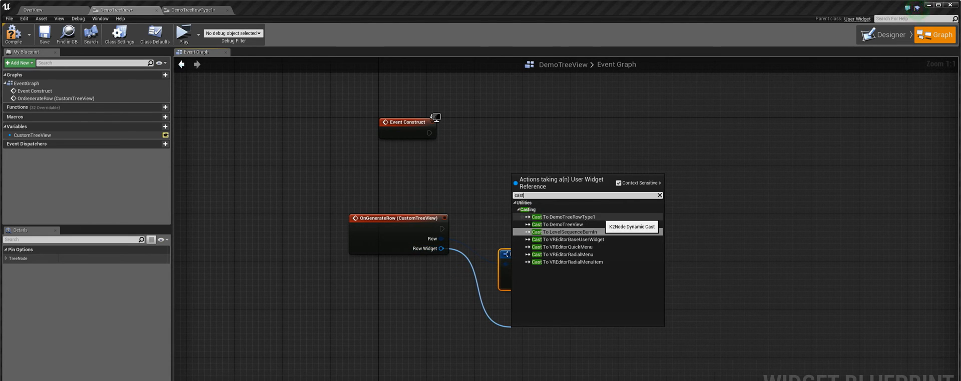
left_click(561, 216)
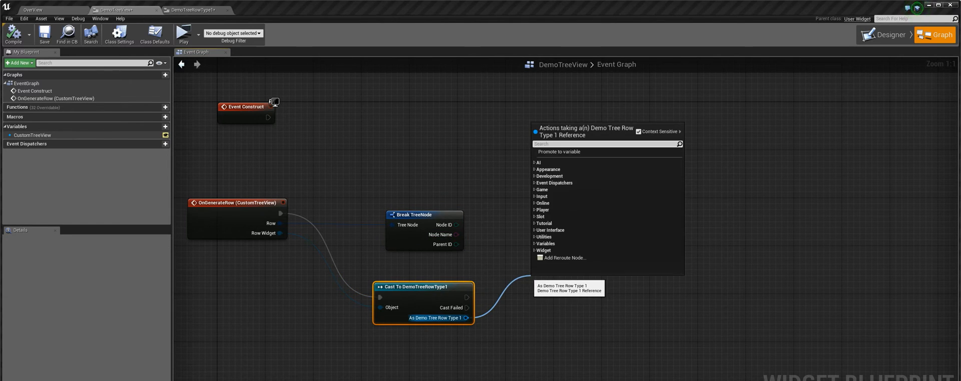
Step: Set the row's Text and ImageBrush via Make SlateBrush with a chosen texture
type("set tex")
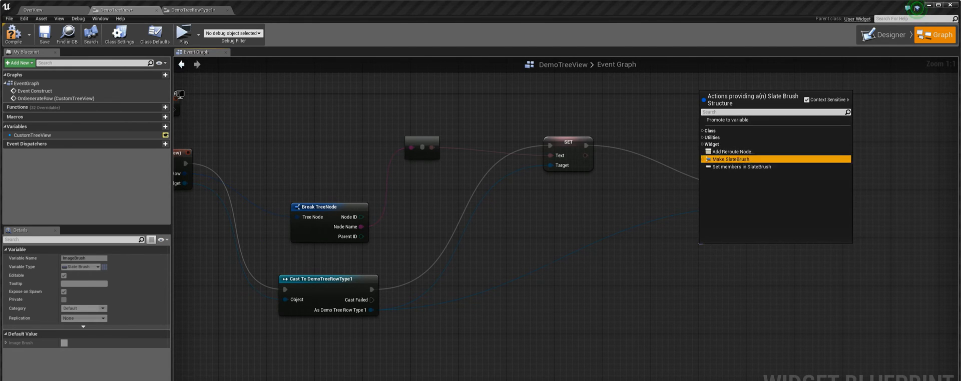
left_click(730, 159)
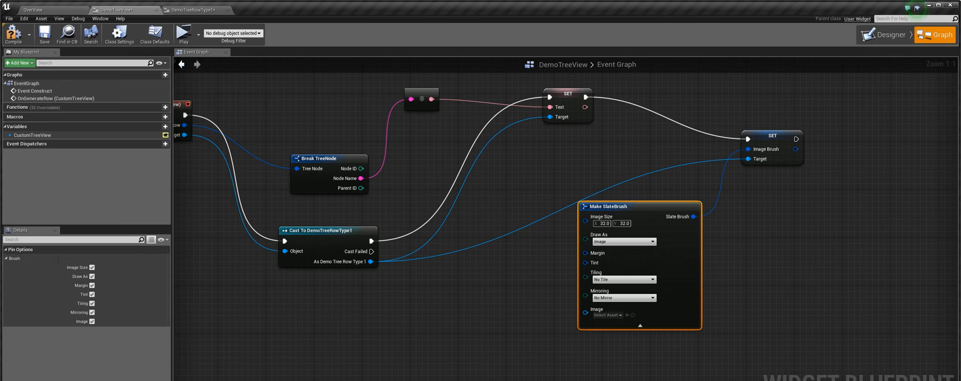
left_click(607, 315)
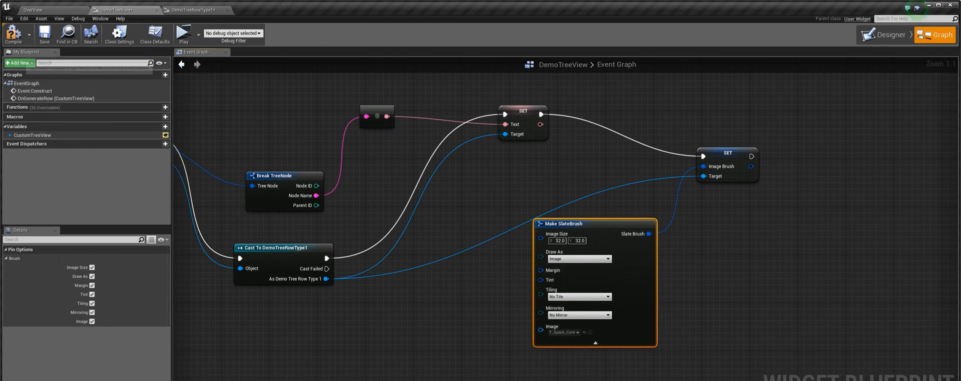
Step: Play the widget, expand Node 1 and Node 2 to show styled children, then stop the preview
left_click(182, 31)
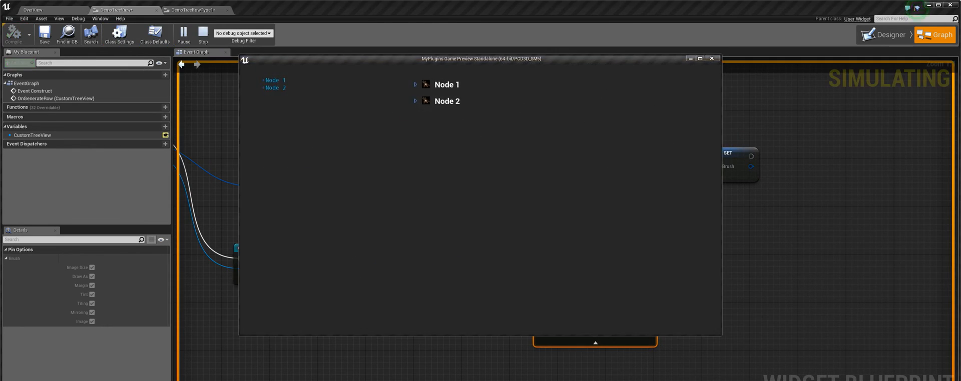
left_click(414, 84)
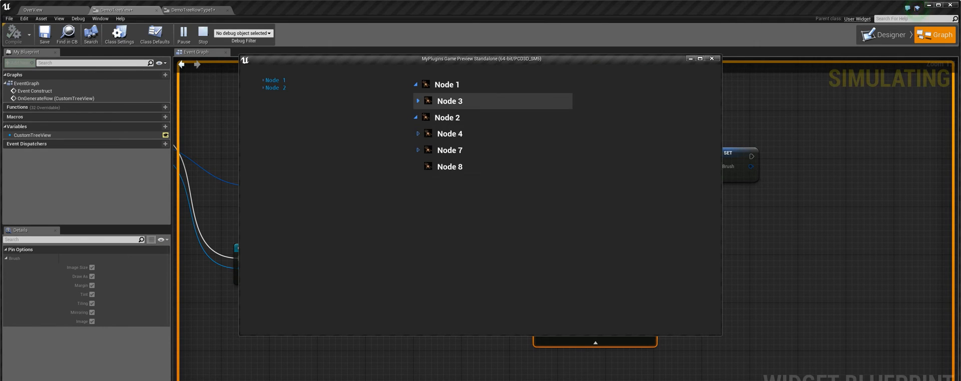
left_click(711, 58)
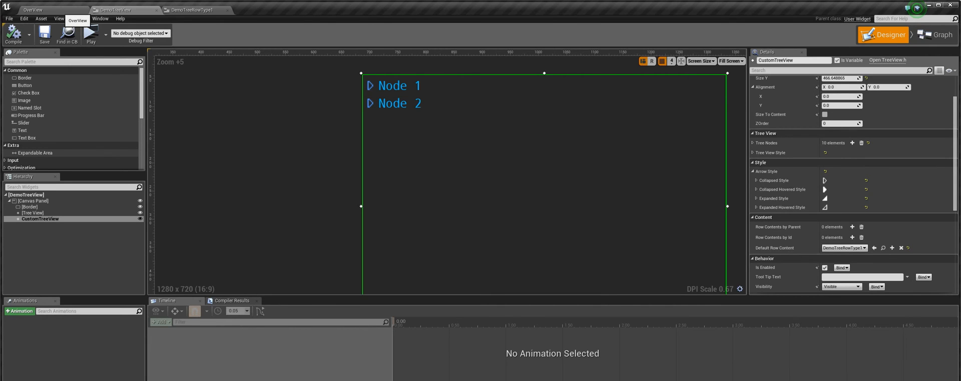
Step: Create widget DemoTreeRowType2 with an orange-tinted Text Block and return to DemoTreeView
left_click(33, 9)
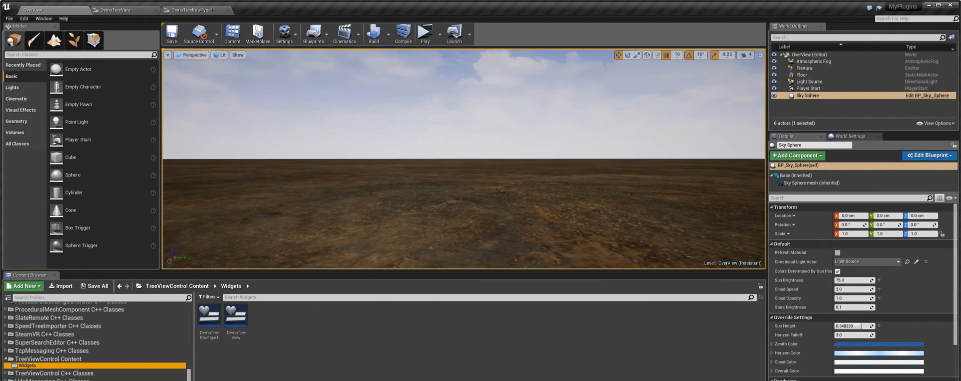
right_click(208, 316)
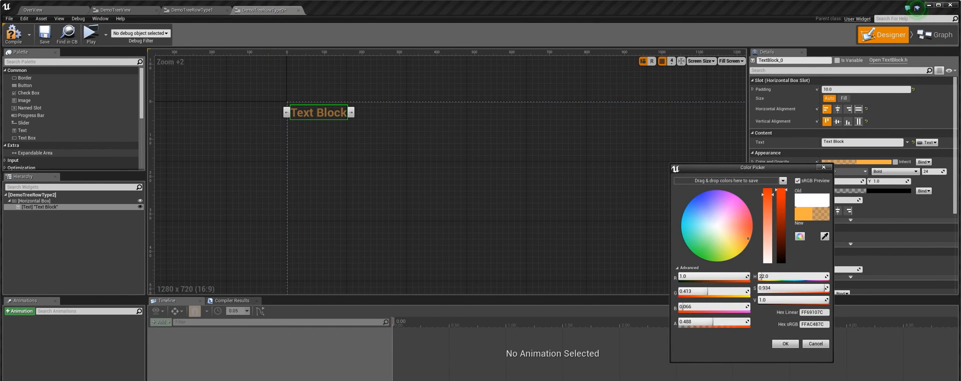
left_click_drag(779, 195, 779, 222)
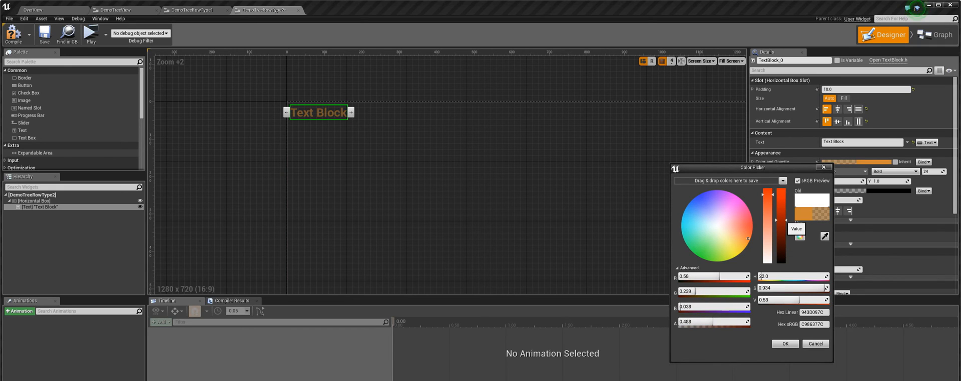
left_click(785, 343)
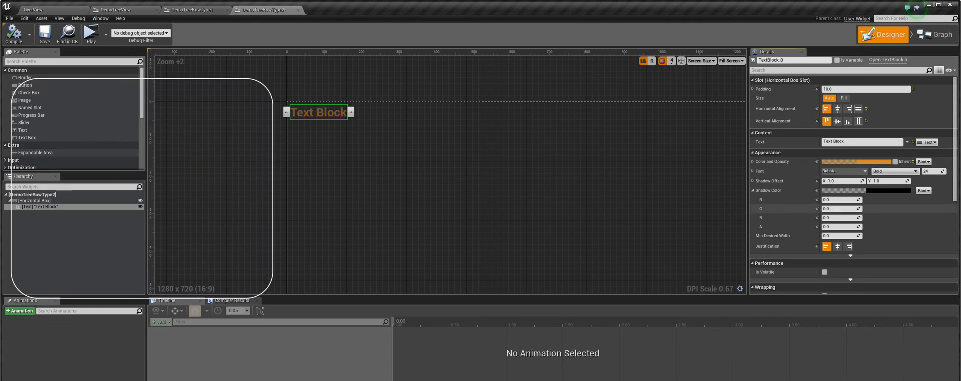
left_click(114, 10)
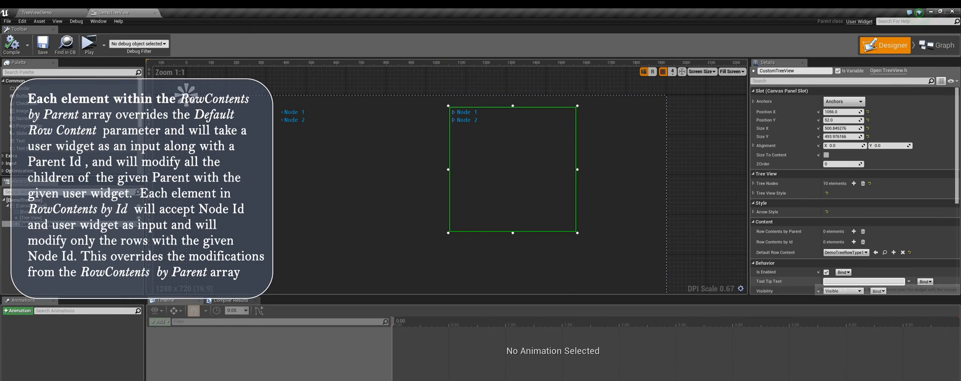
Step: Add a Row Contents by Parent entry using DemoTreeRowType2 and preview Node 2's orange child rows
left_click(853, 232)
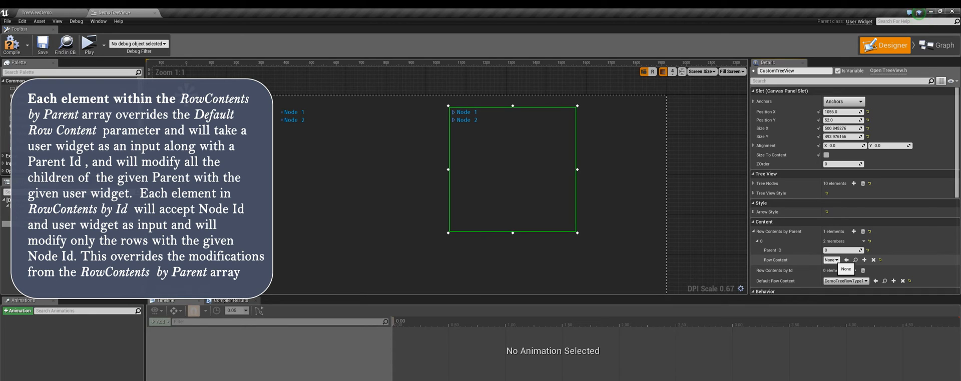
left_click(831, 260)
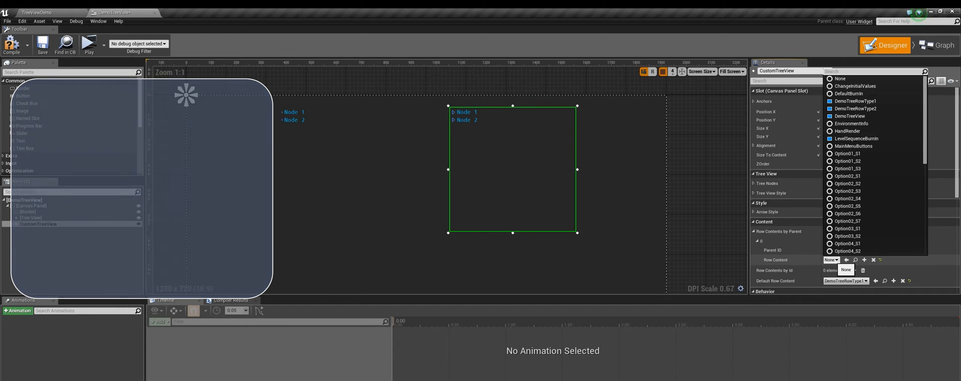
mouse_move(856, 109)
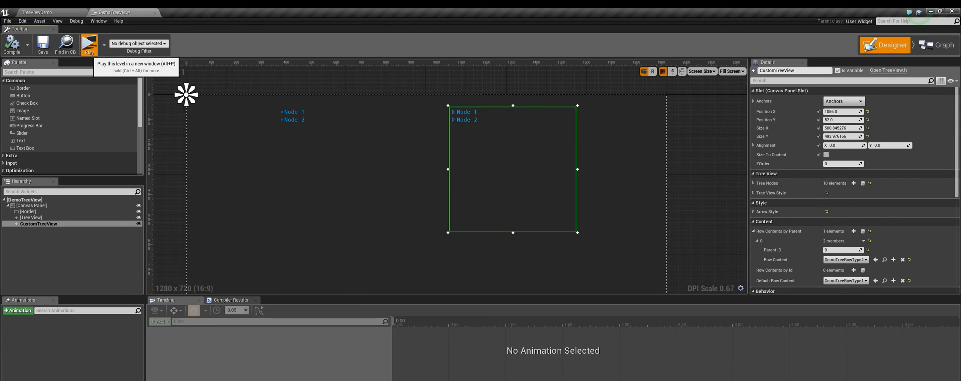
left_click(88, 43)
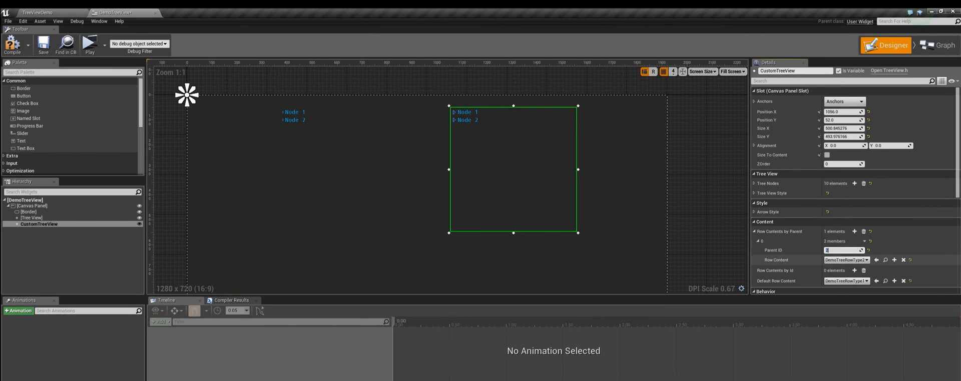
left_click(88, 43)
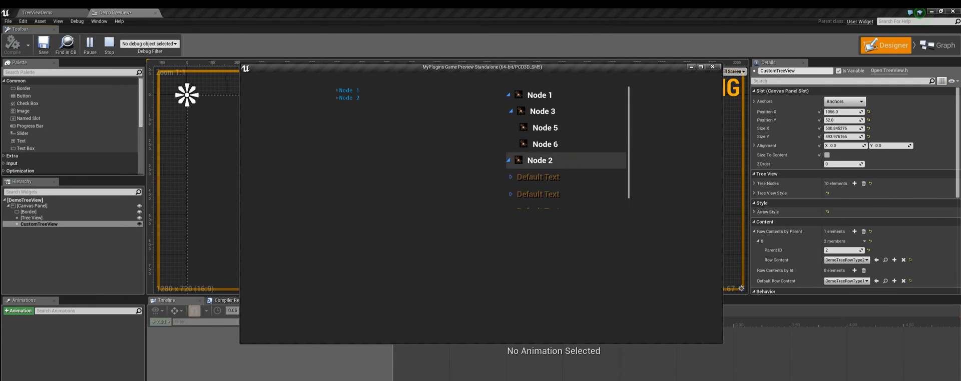
left_click(712, 67)
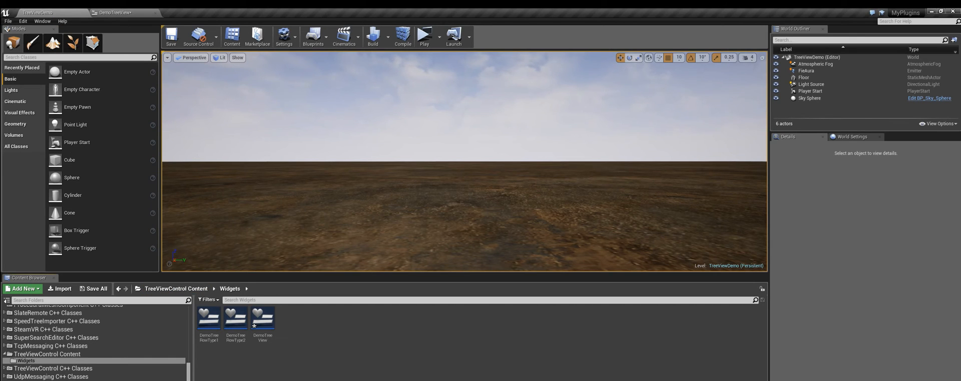
Step: Create widget blueprint DemoTreeRowType3 in the Widgets folder and open it
right_click(235, 318)
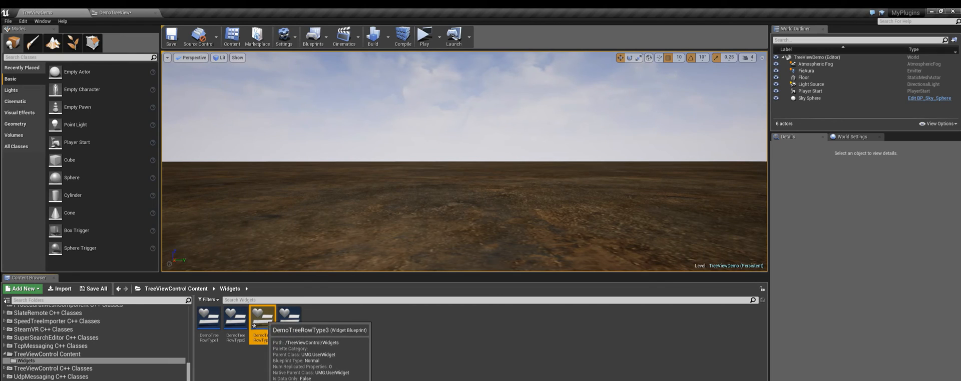
double_click(261, 314)
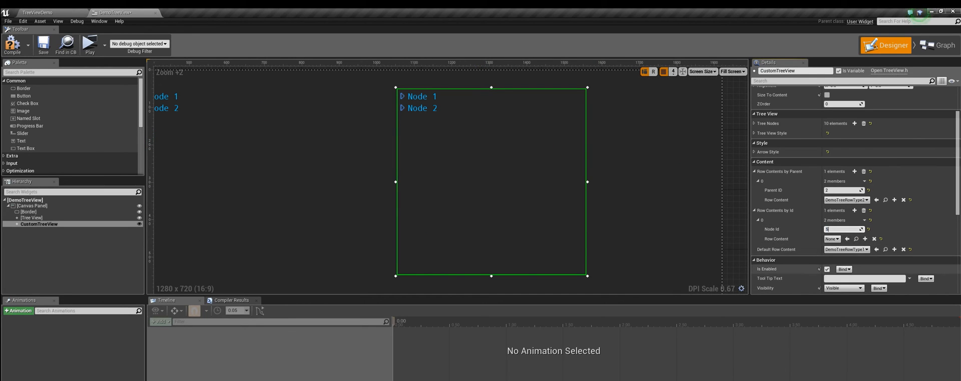
Step: Set a Row Contents by Id entry to DemoTreeRowType3, compile and preview Node 3's Default Text child
left_click(844, 238)
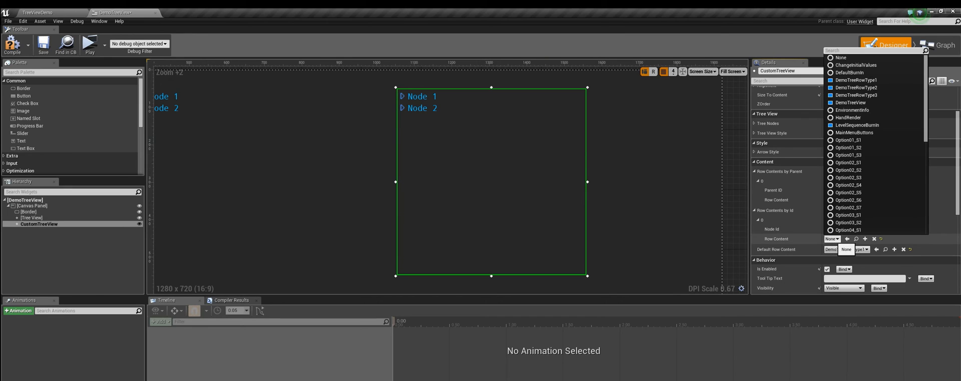
left_click(851, 95)
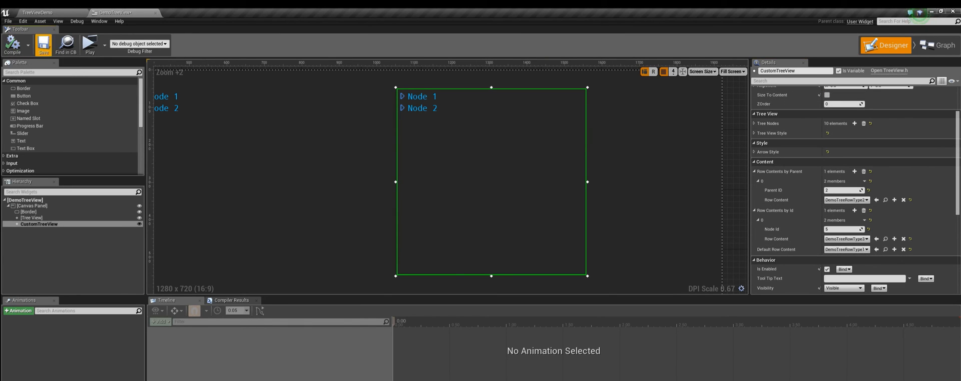
left_click(89, 44)
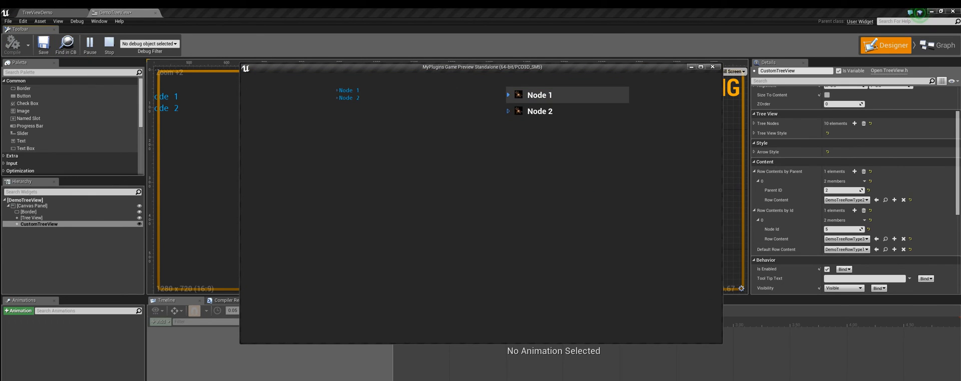
left_click(509, 96)
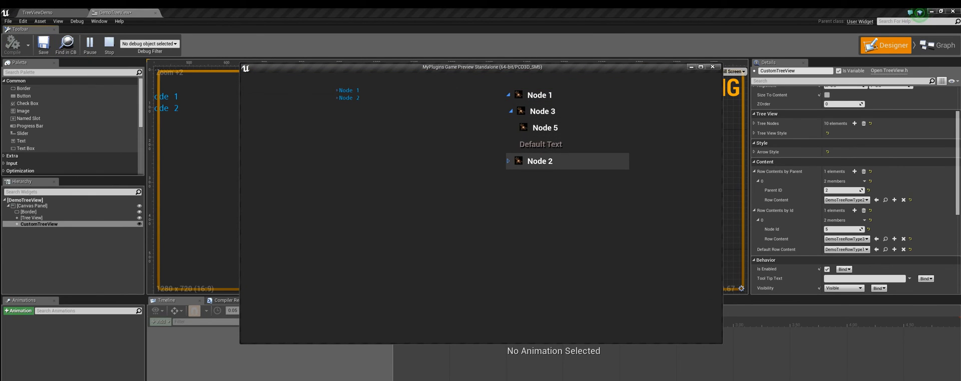
left_click(508, 160)
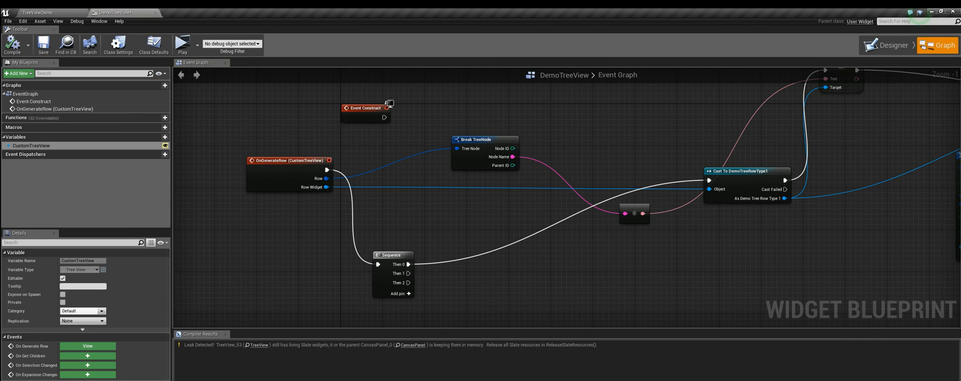
mouse_move(313, 188)
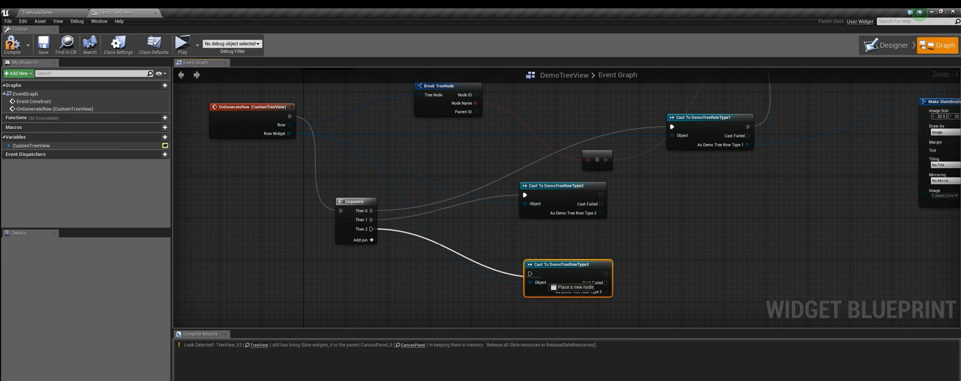
Step: Cast rows to DemoTreeRowType2 and Type3 setting Text from Node Name, then preview Node 4, 6 and 7 names
type("set")
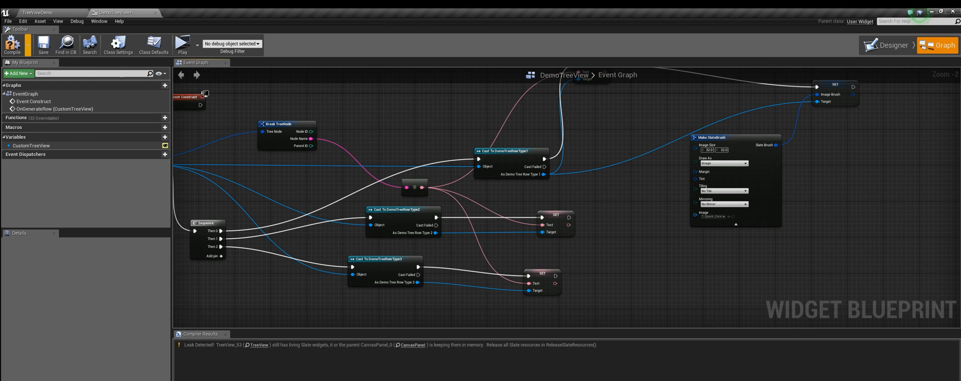
left_click(181, 43)
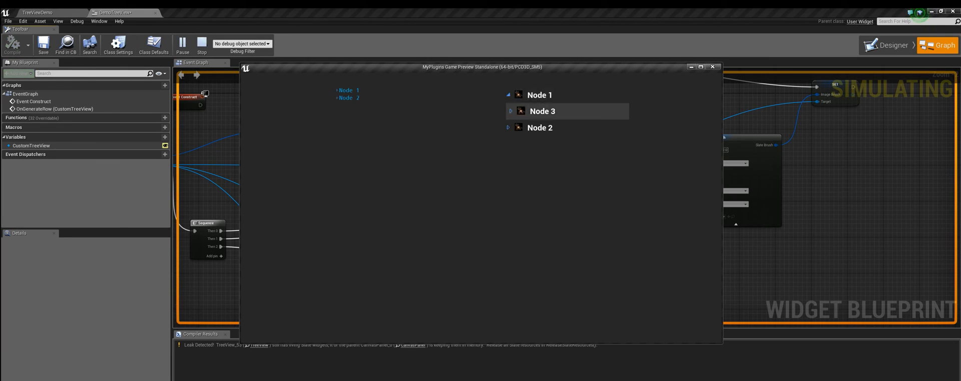
left_click(510, 111)
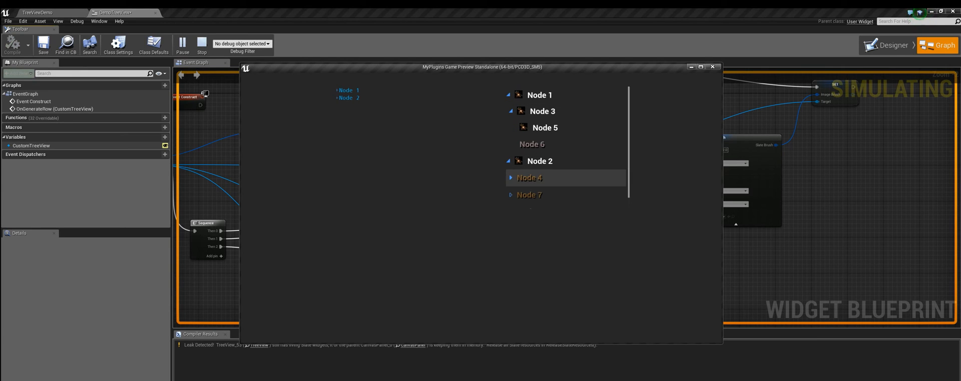
left_click(509, 178)
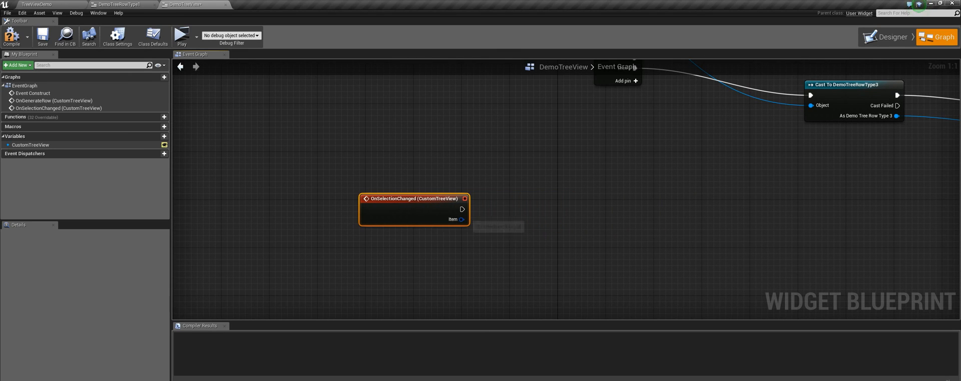
Step: Wire OnSelectionChanged through Break TreeNode and Append into Print String reading "Selected Node = " plus the node name
left_click_drag(461, 219, 518, 230)
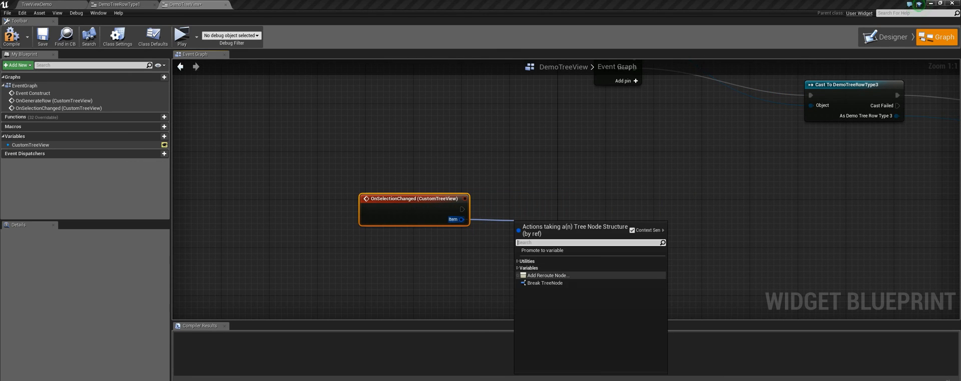
left_click(544, 282)
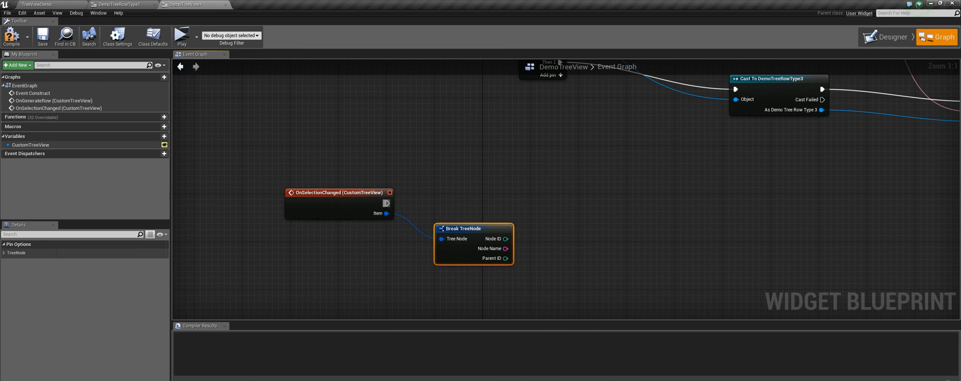
left_click_drag(387, 203, 644, 203)
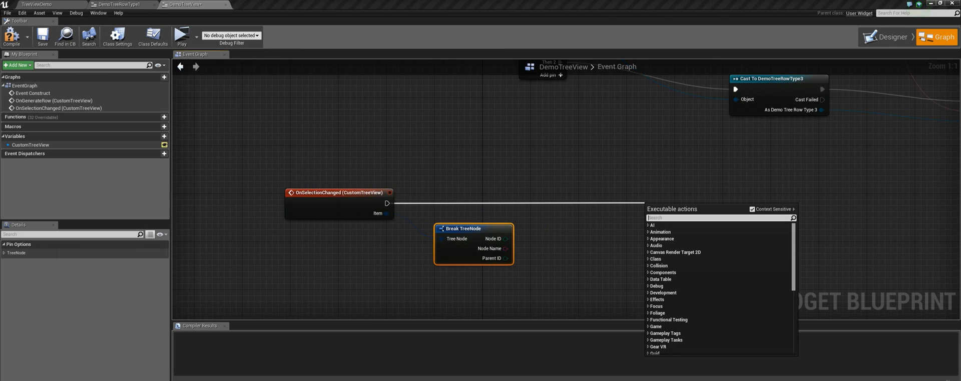
type("print string")
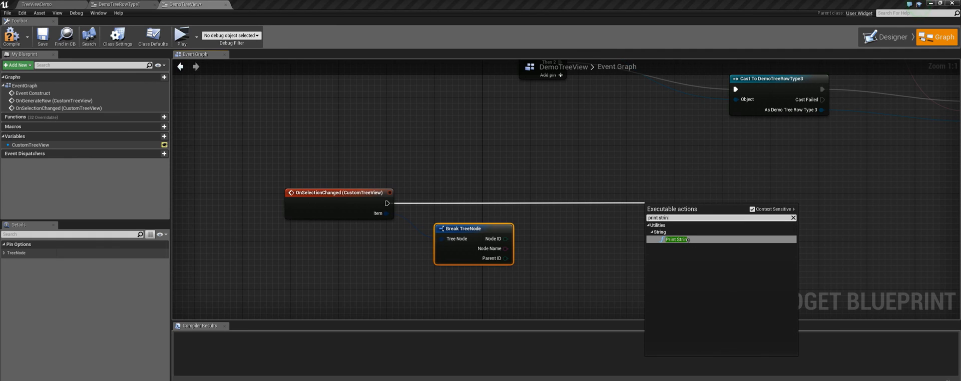
left_click(677, 240)
type("appe")
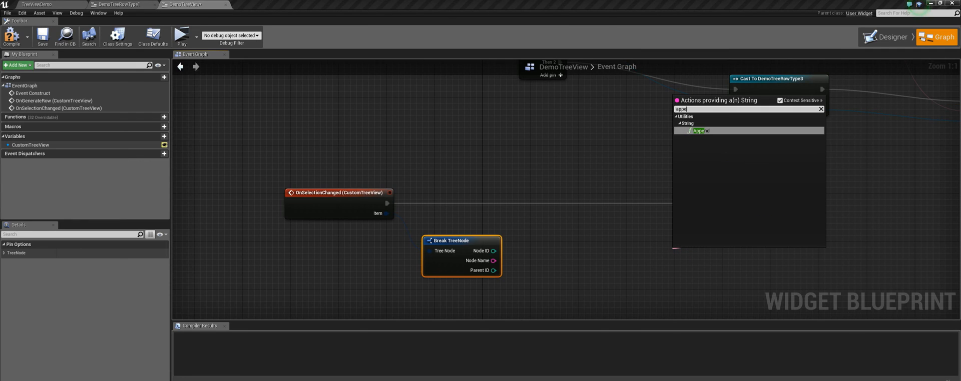
left_click(701, 131)
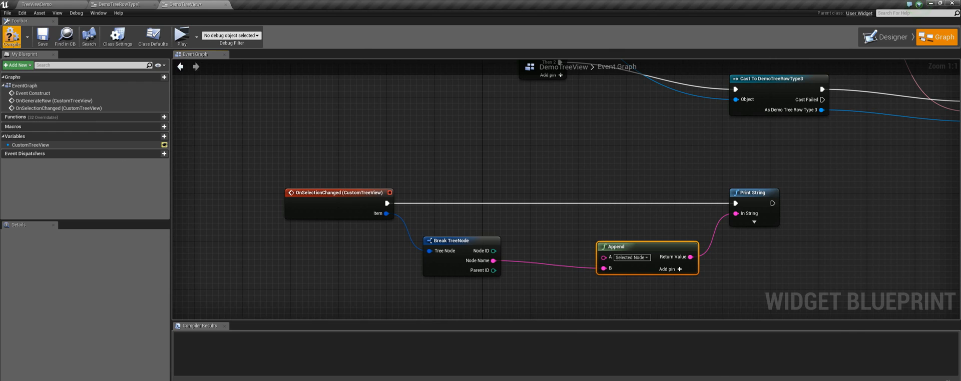
mouse_move(181, 35)
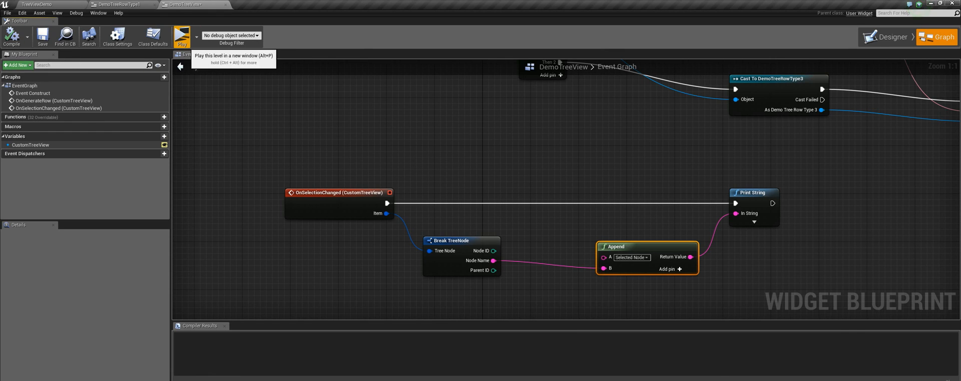
Step: Run the game preview, expanding Node 3 and selecting Node 2 to see the selection message print
left_click(180, 36)
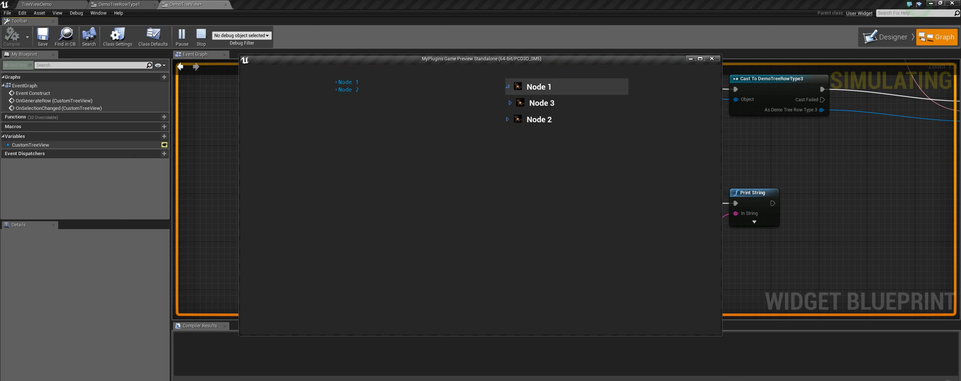
left_click(509, 102)
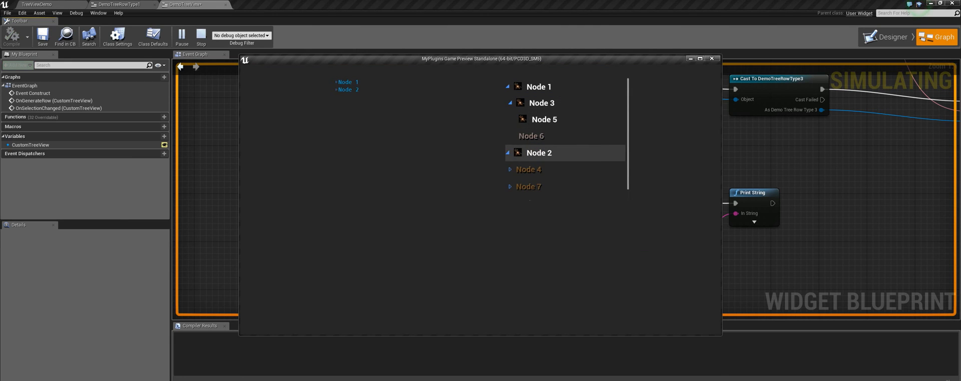
left_click(545, 119)
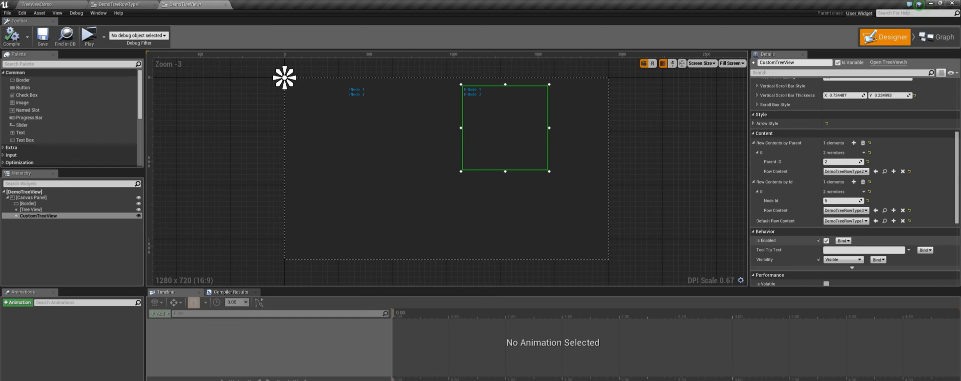
Step: Wire OnExpansionChanged through Break TreeNode and a Select String choosing "is Expanded" or "is Collapsed" into Print String
left_click(937, 37)
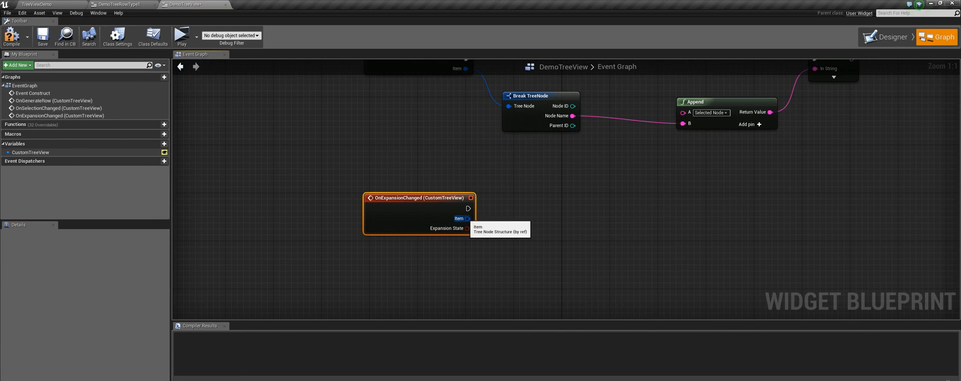
left_click_drag(467, 220, 552, 227)
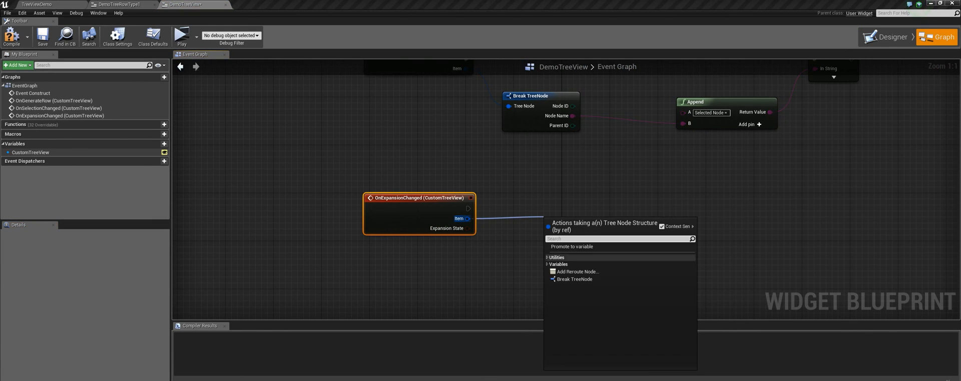
left_click(574, 279)
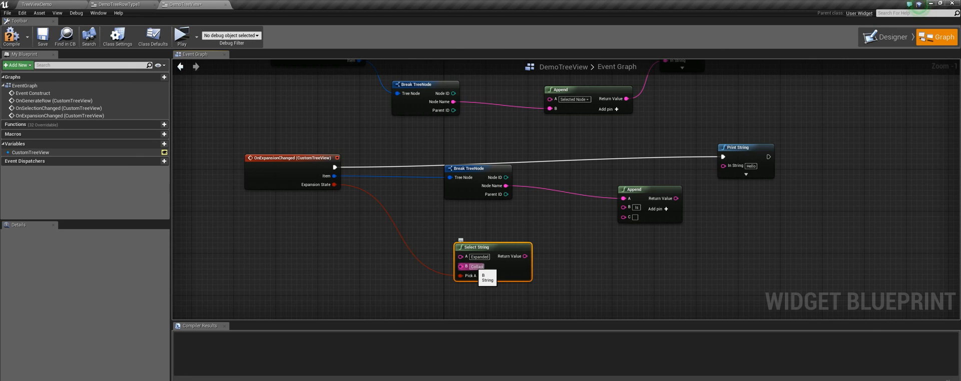
left_click(488, 276)
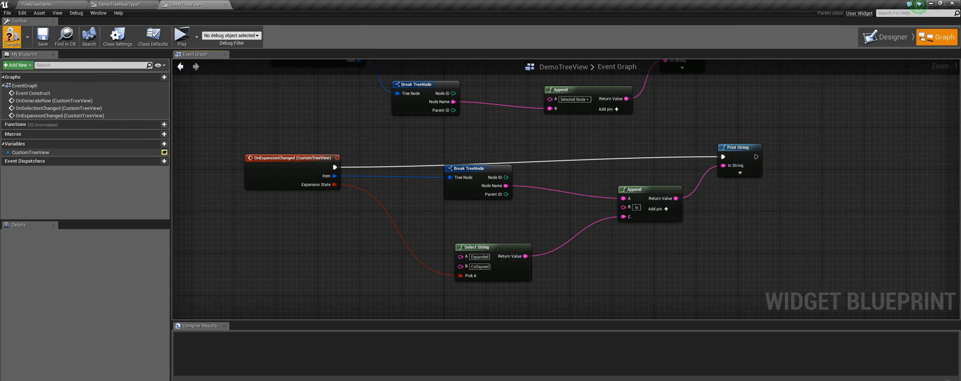
Step: Run the game preview, expanding and collapsing Node 1 to see the expansion messages print
left_click(181, 36)
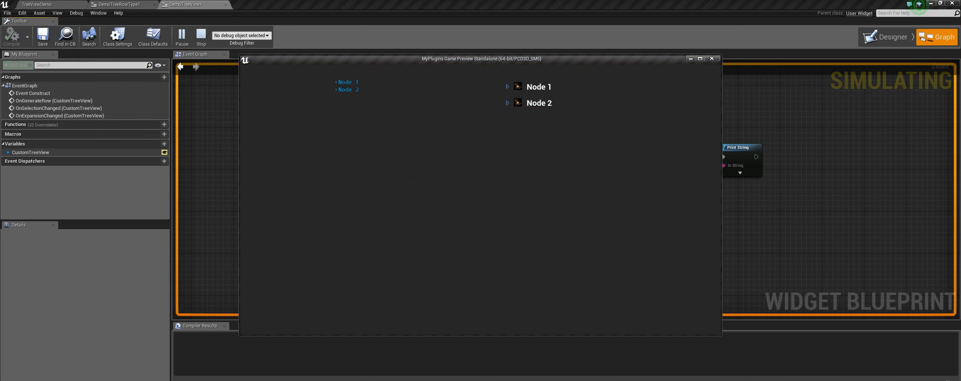
left_click(508, 86)
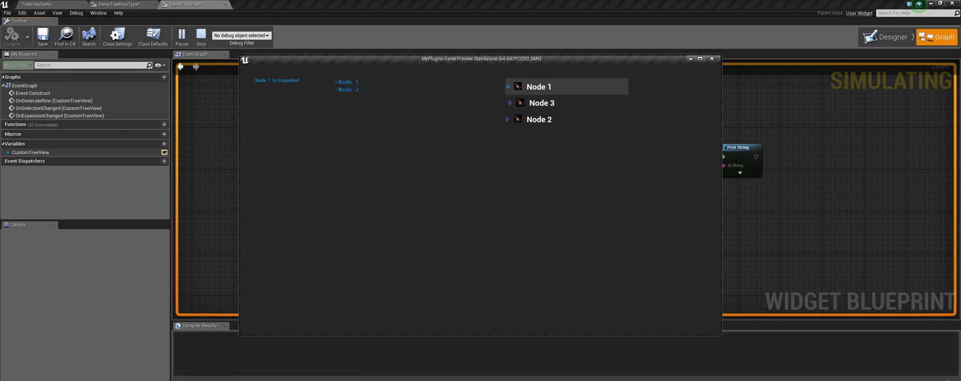
left_click(506, 86)
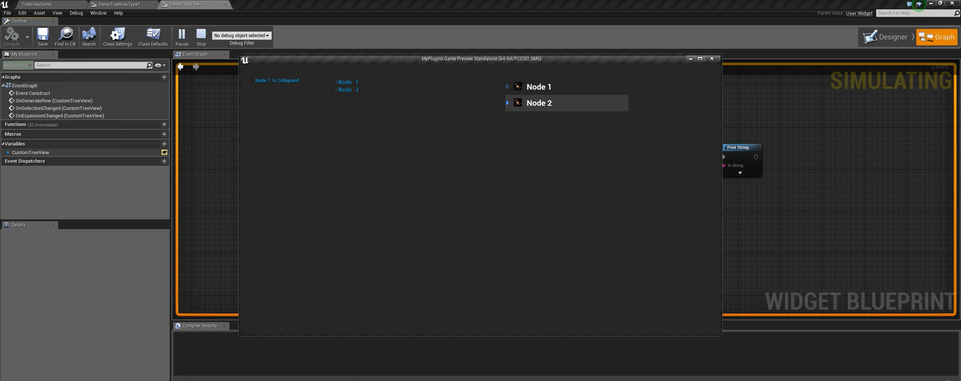
left_click(508, 102)
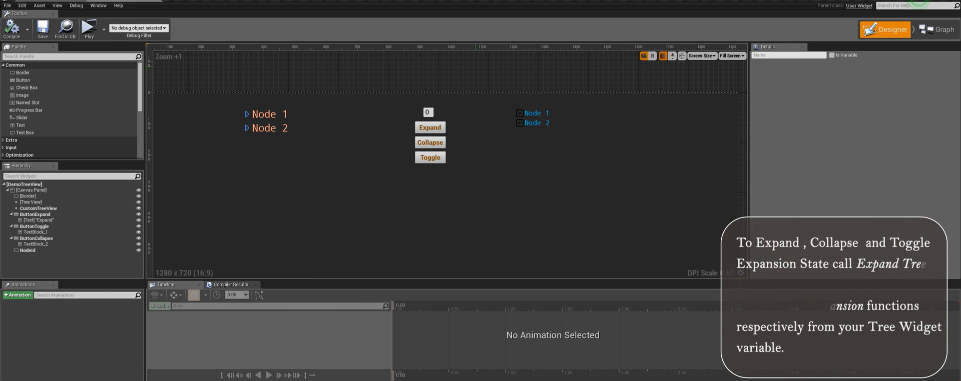
Step: Show the OnClicked handlers wiring the three buttons to Expand, Collapse and Toggle Node Expansion calls
left_click(940, 29)
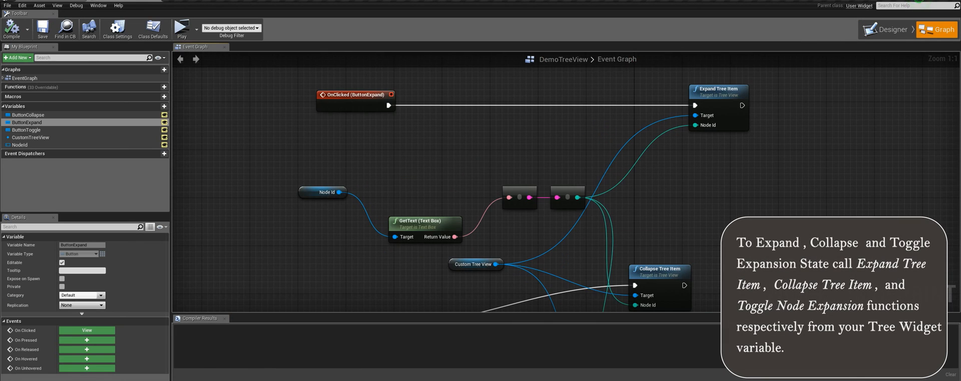
left_click(475, 264)
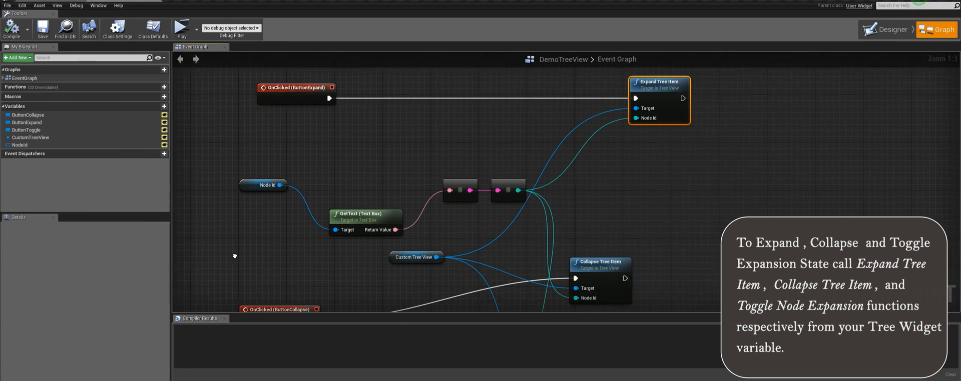
scroll("down", 3)
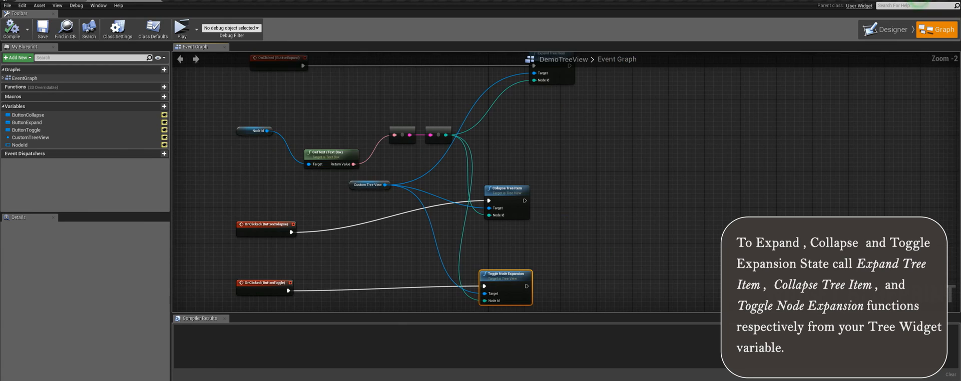
Step: In the game preview, Expand Node 2 by entered id and Toggle Node 4 repeatedly, printing expanded/collapsed messages
left_click(181, 28)
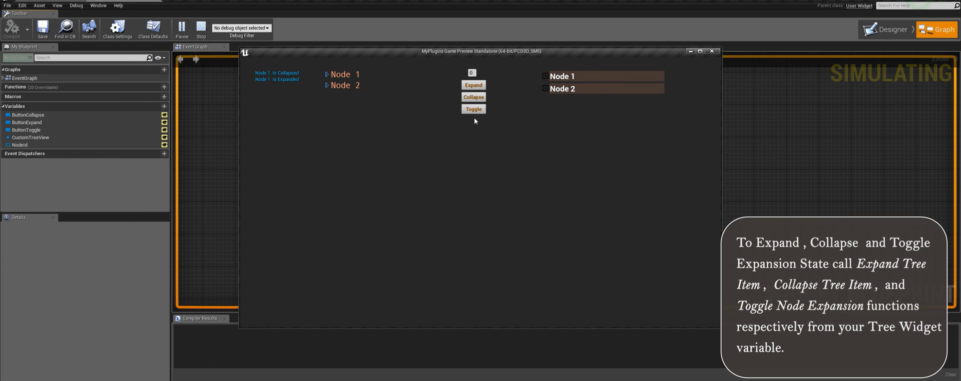
mouse_move(460, 75)
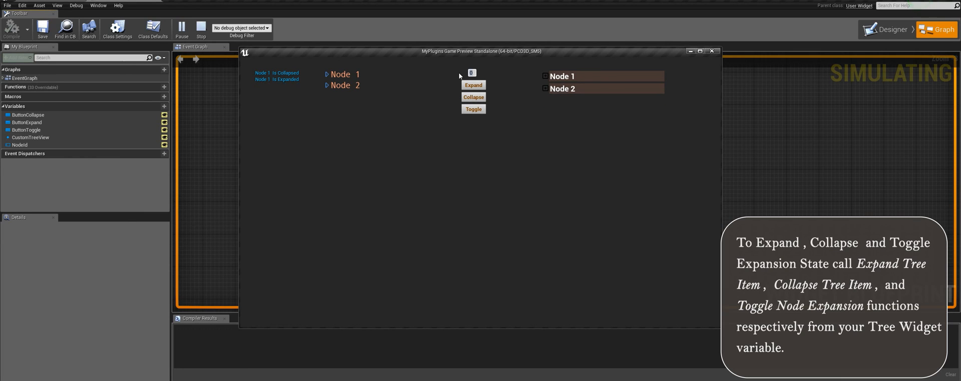
left_click(473, 85)
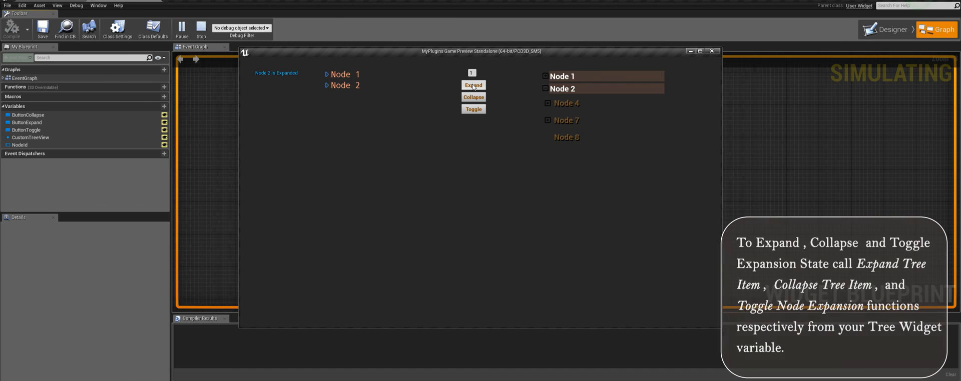
left_click(472, 85)
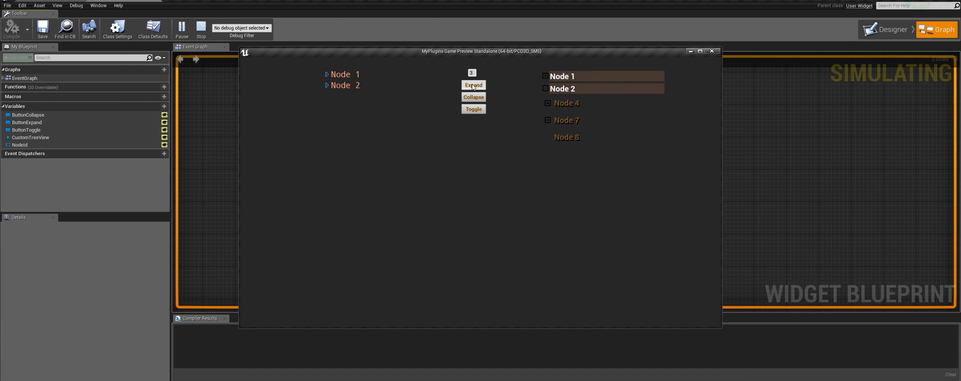
left_click(473, 109)
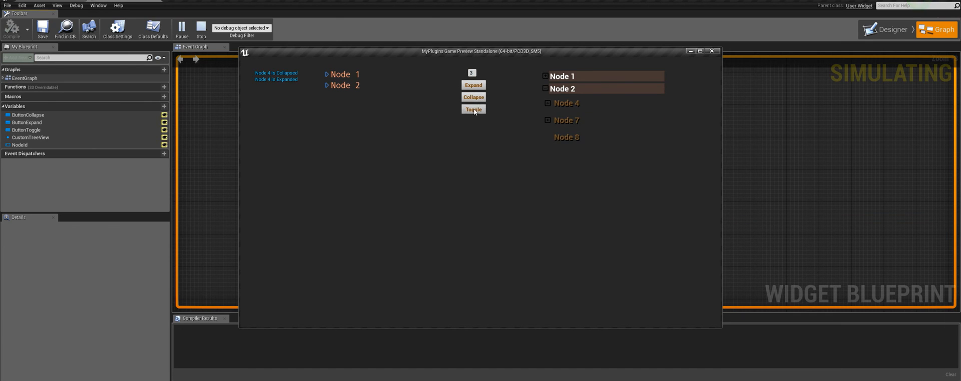
left_click(473, 110)
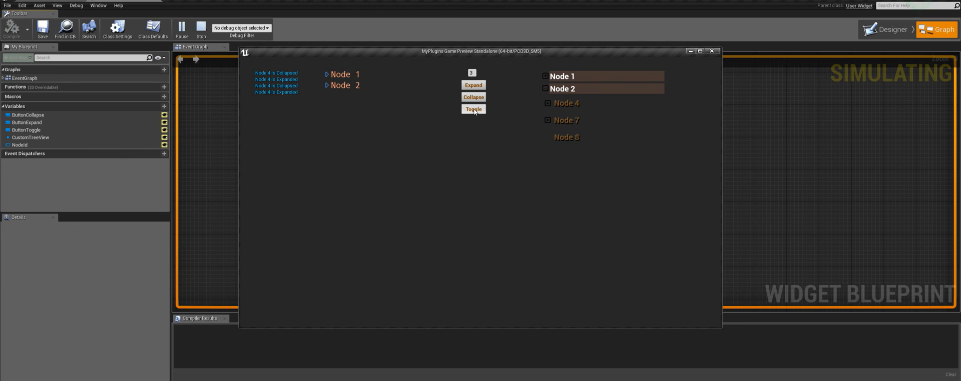
left_click(472, 109)
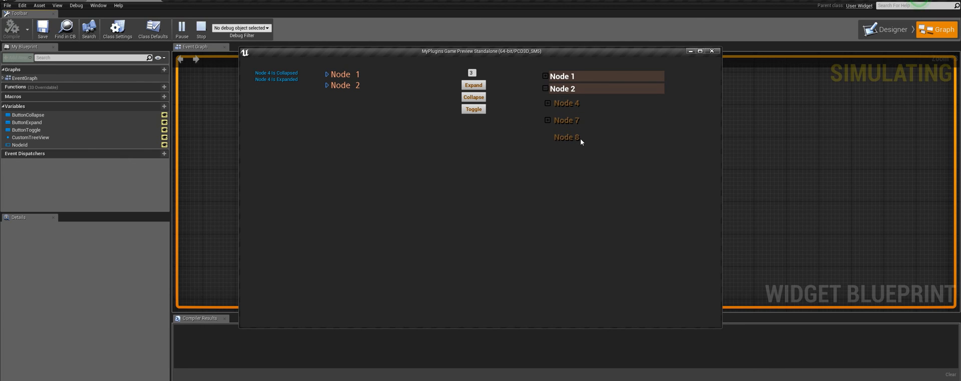